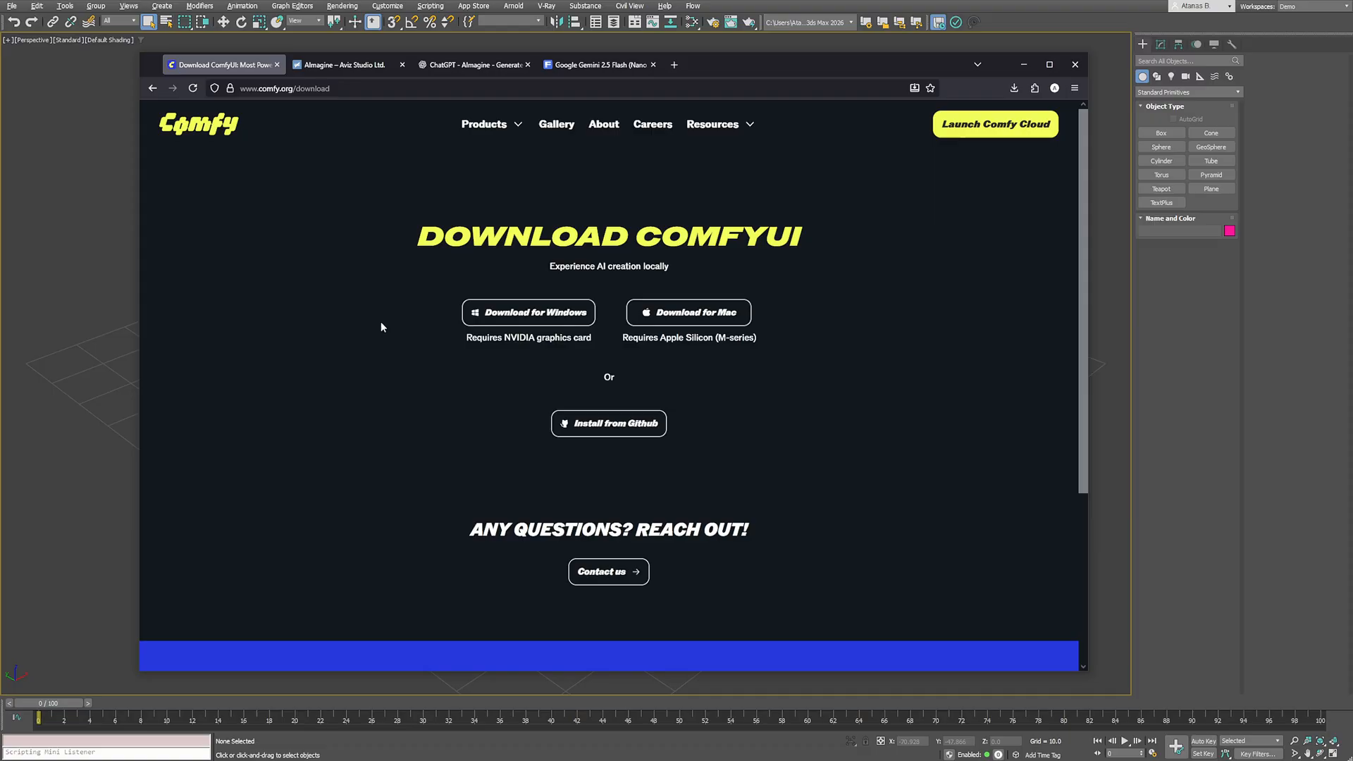
mouse_move(454, 372)
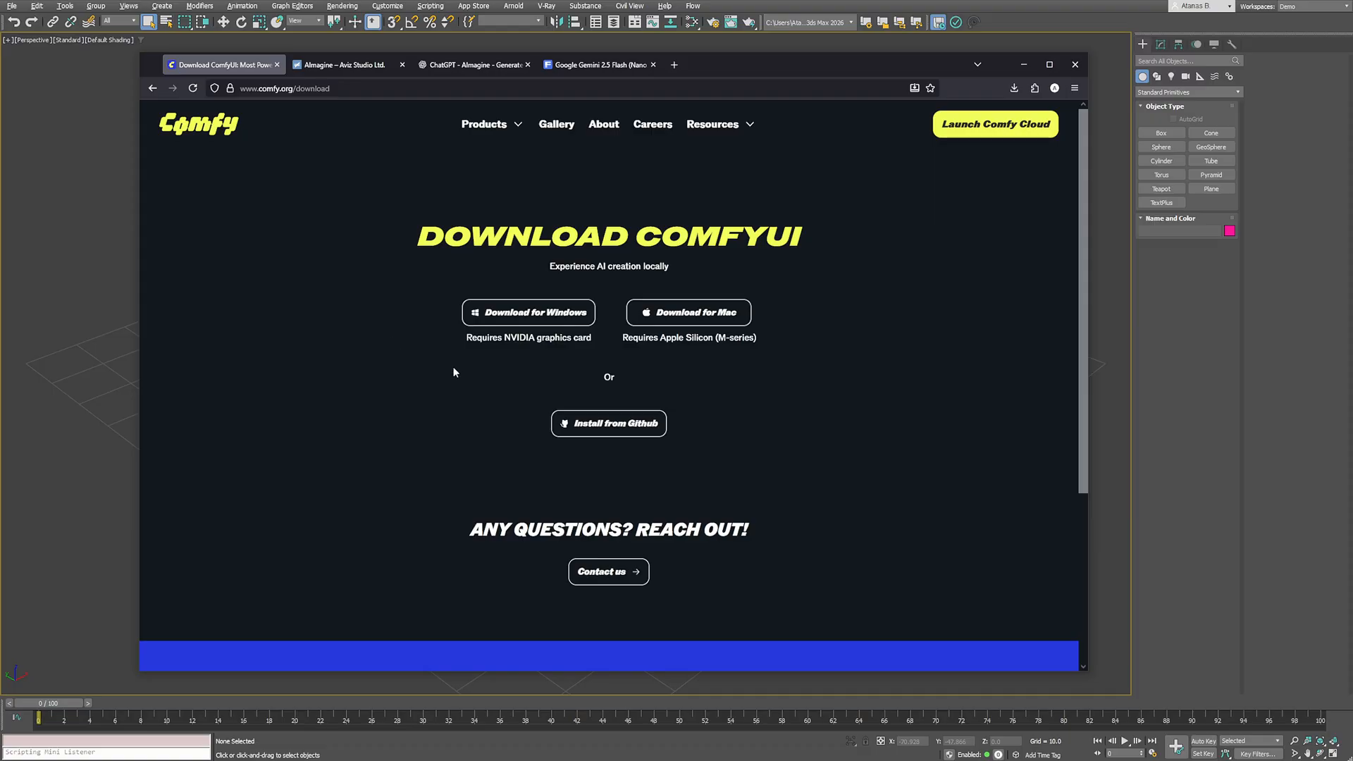
mouse_move(527, 312)
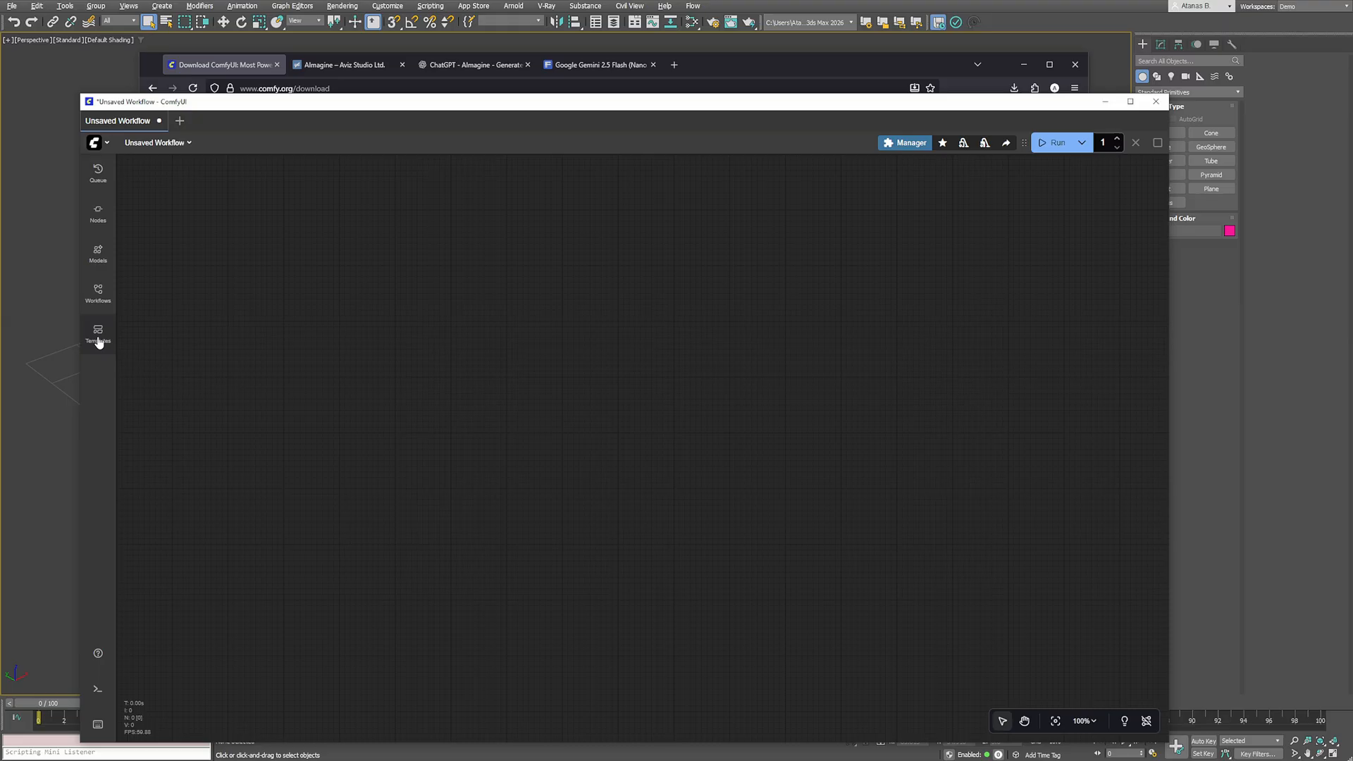
Load the Qwen Image Edit 2509 template from ComfyUI's Image templates category
left_click(98, 335)
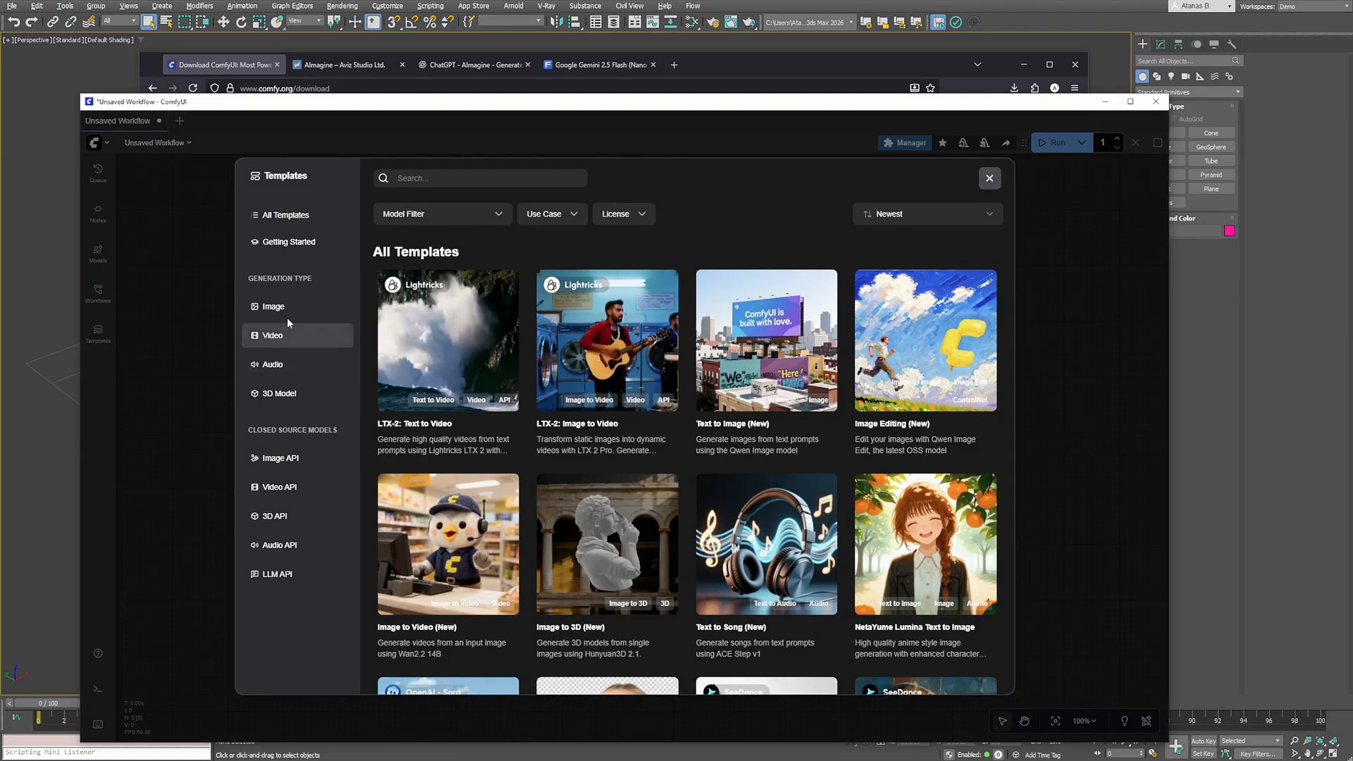
left_click(273, 307)
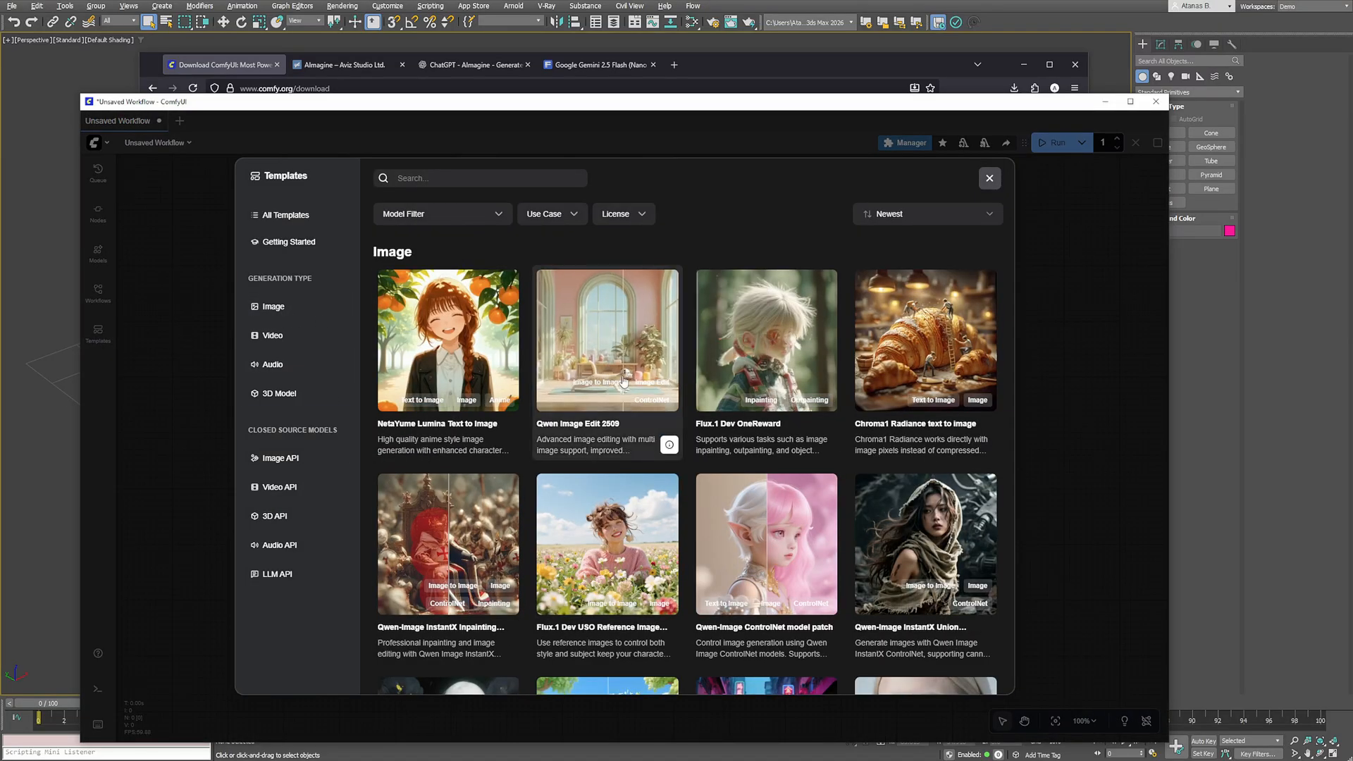
left_click(607, 339)
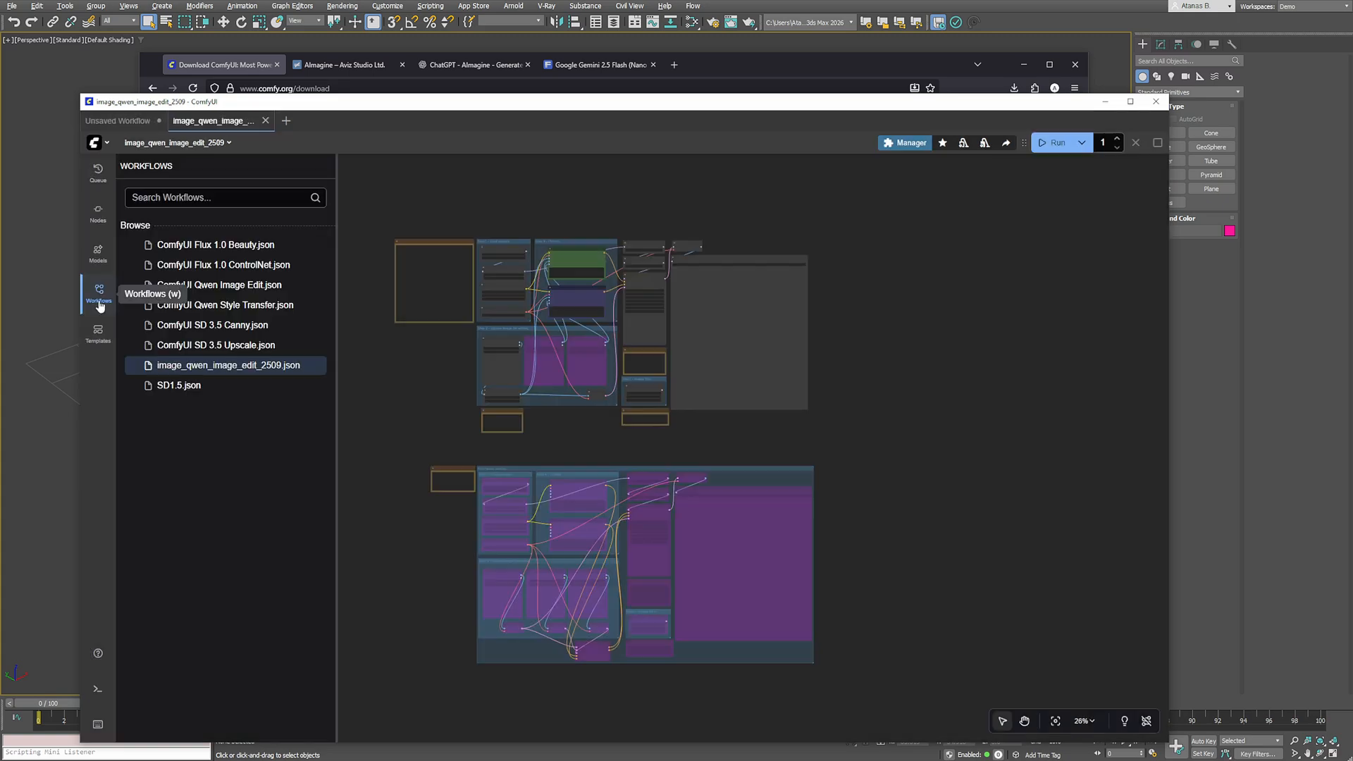
mouse_move(177, 385)
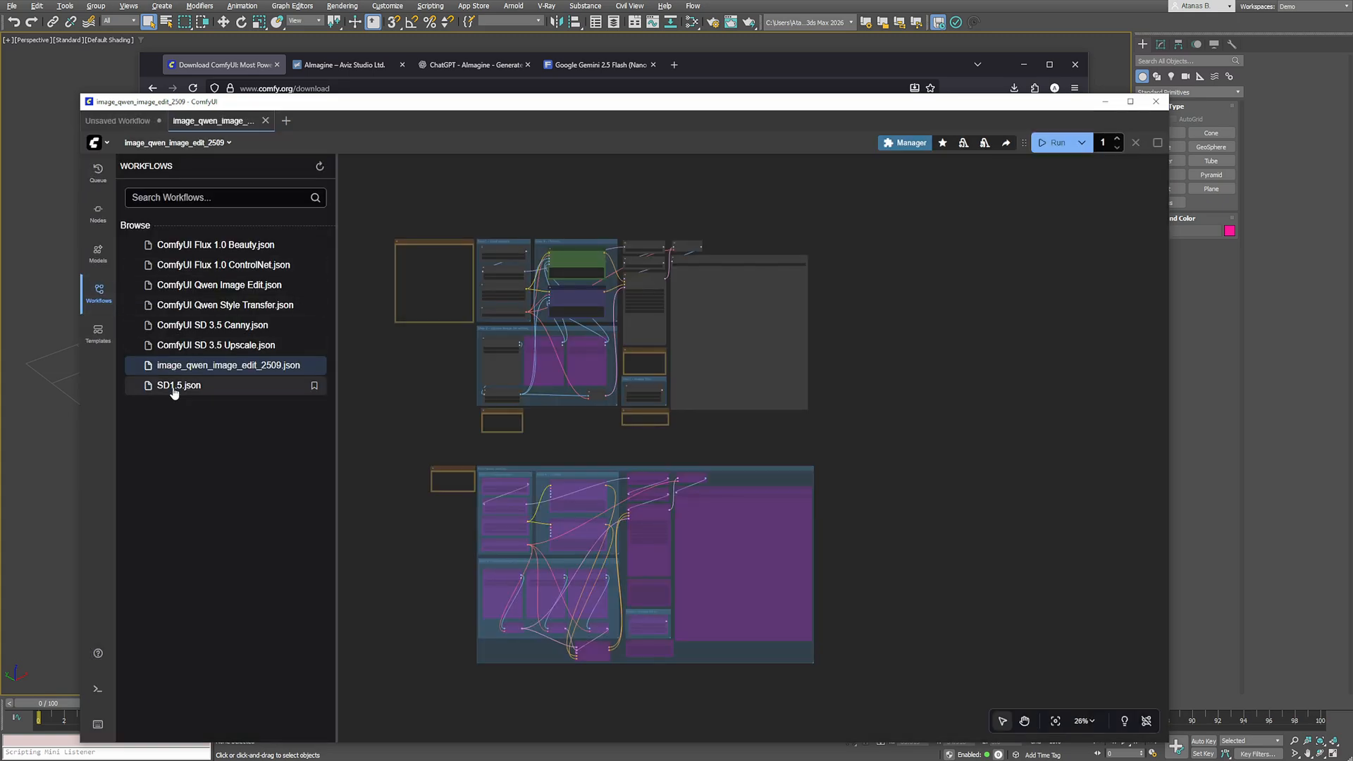
Open SD1.5.json and download its missing v1-5-pruned-emaonly-fp16.safetensors checkpoint
left_click(178, 384)
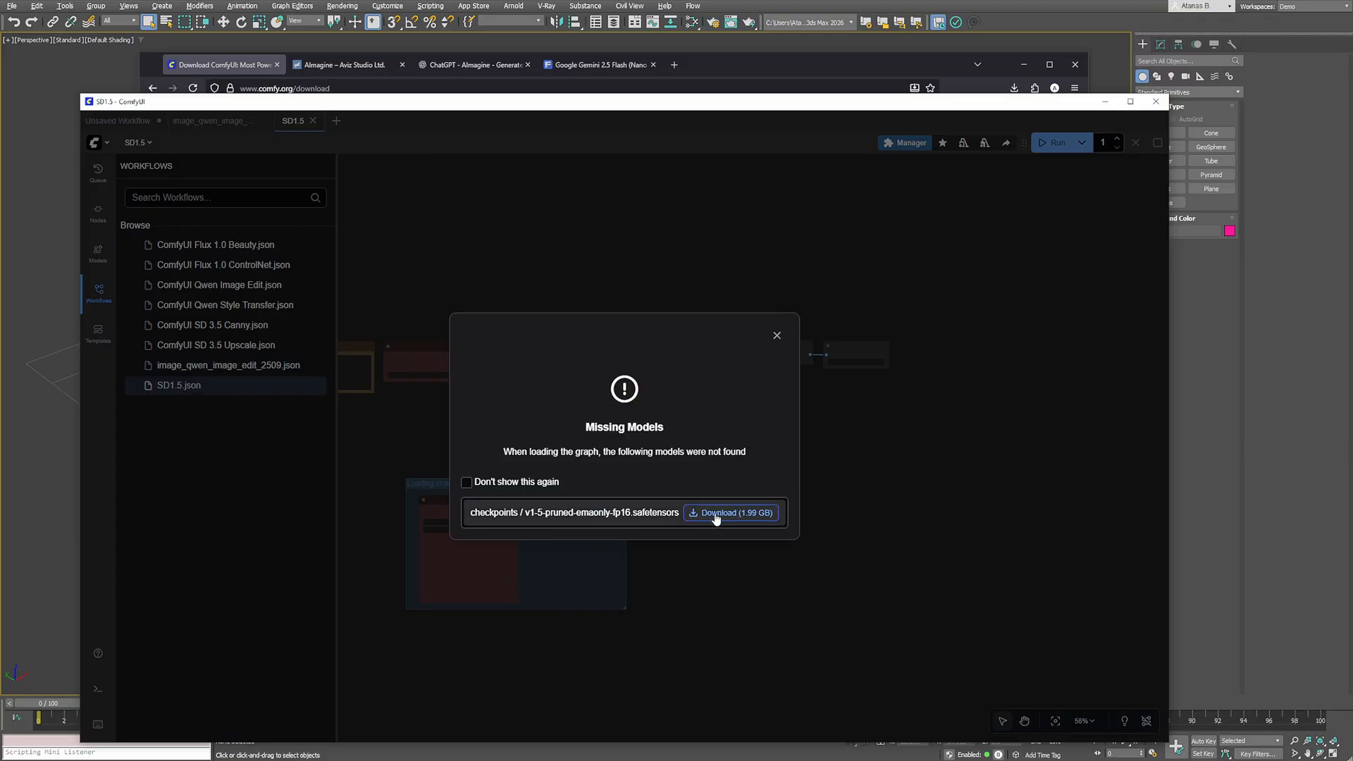
left_click(730, 512)
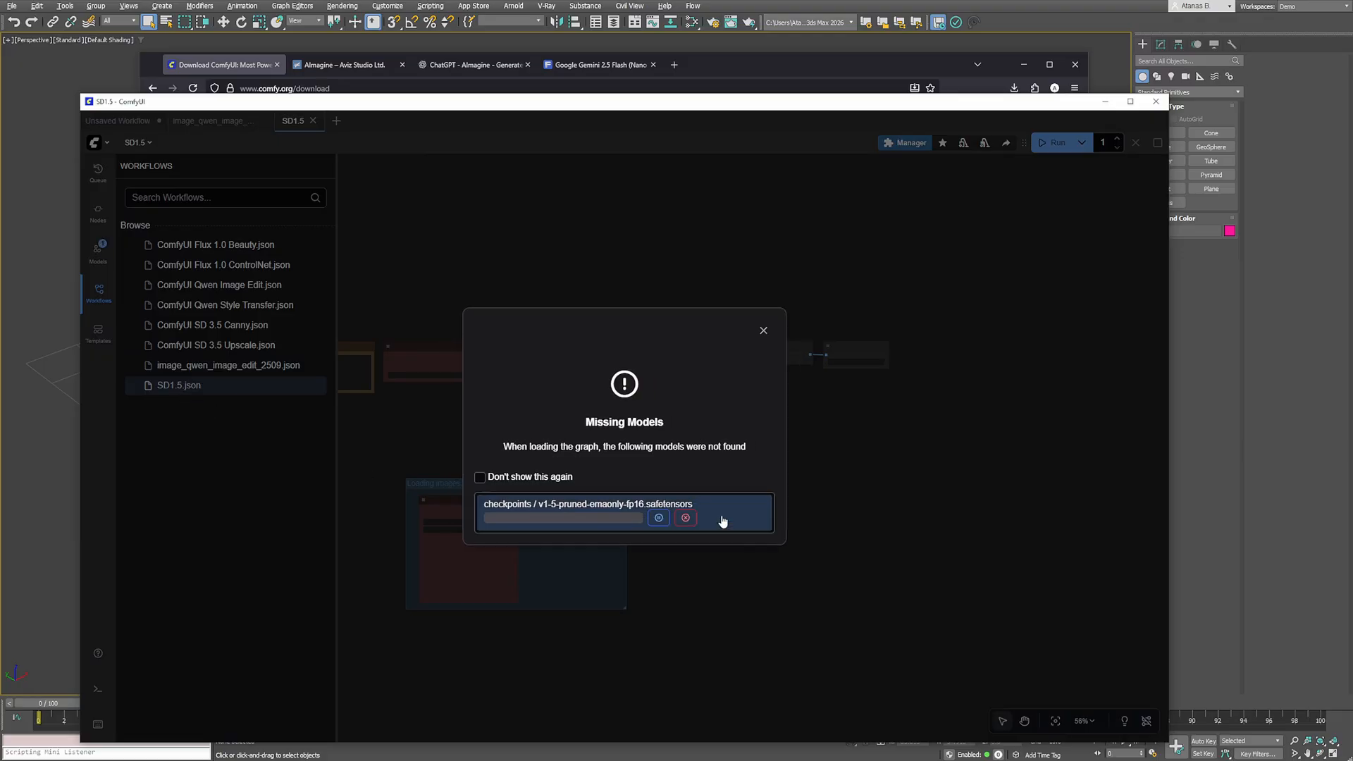
left_click(562, 518)
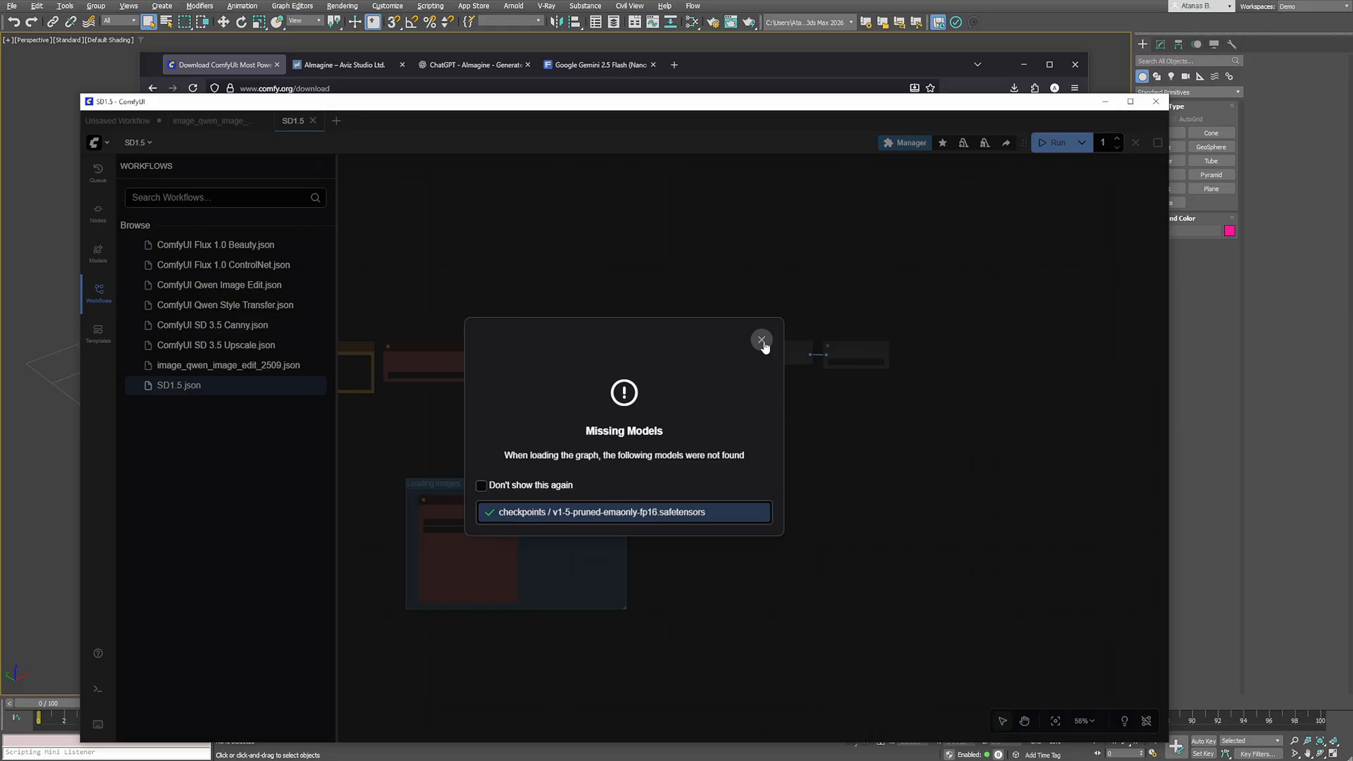
left_click(761, 339)
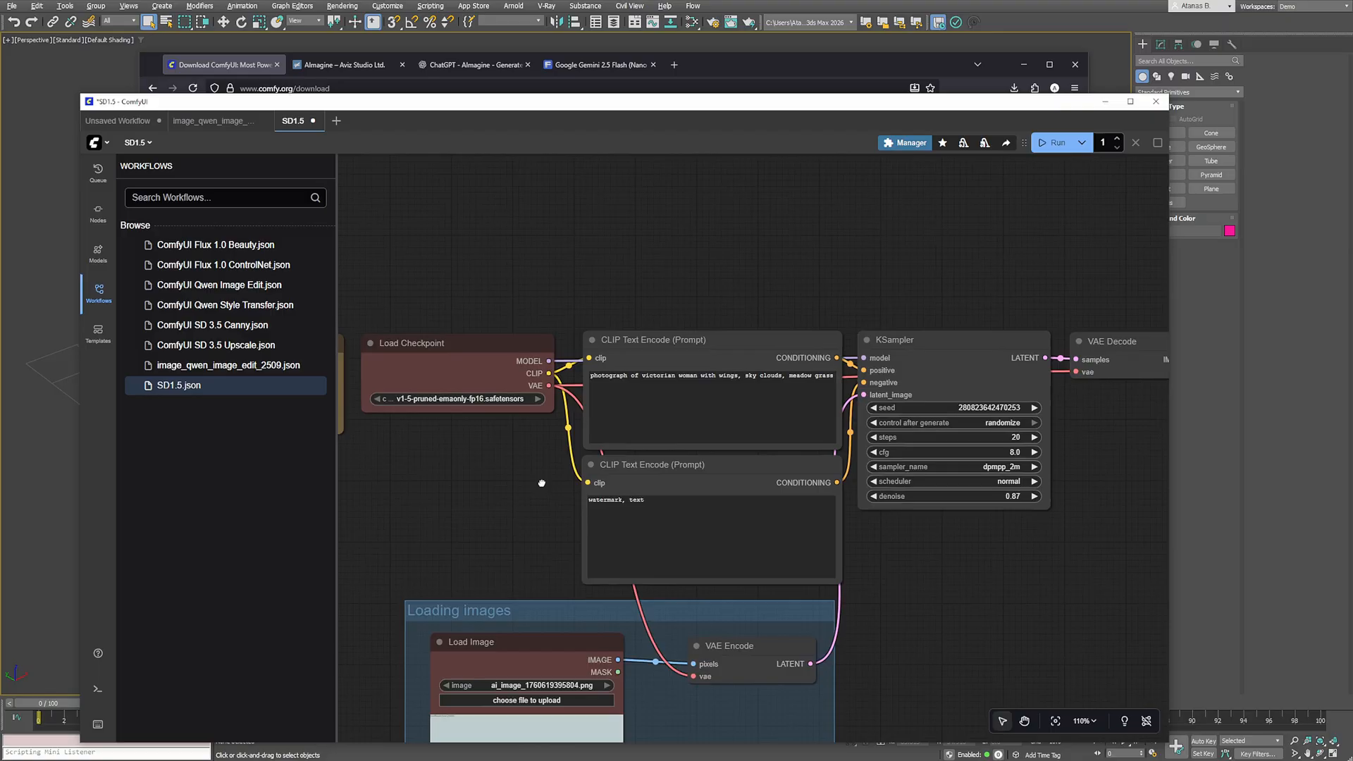
Run the SD1.5 workflow to generate a modern house image
scroll("down", 3)
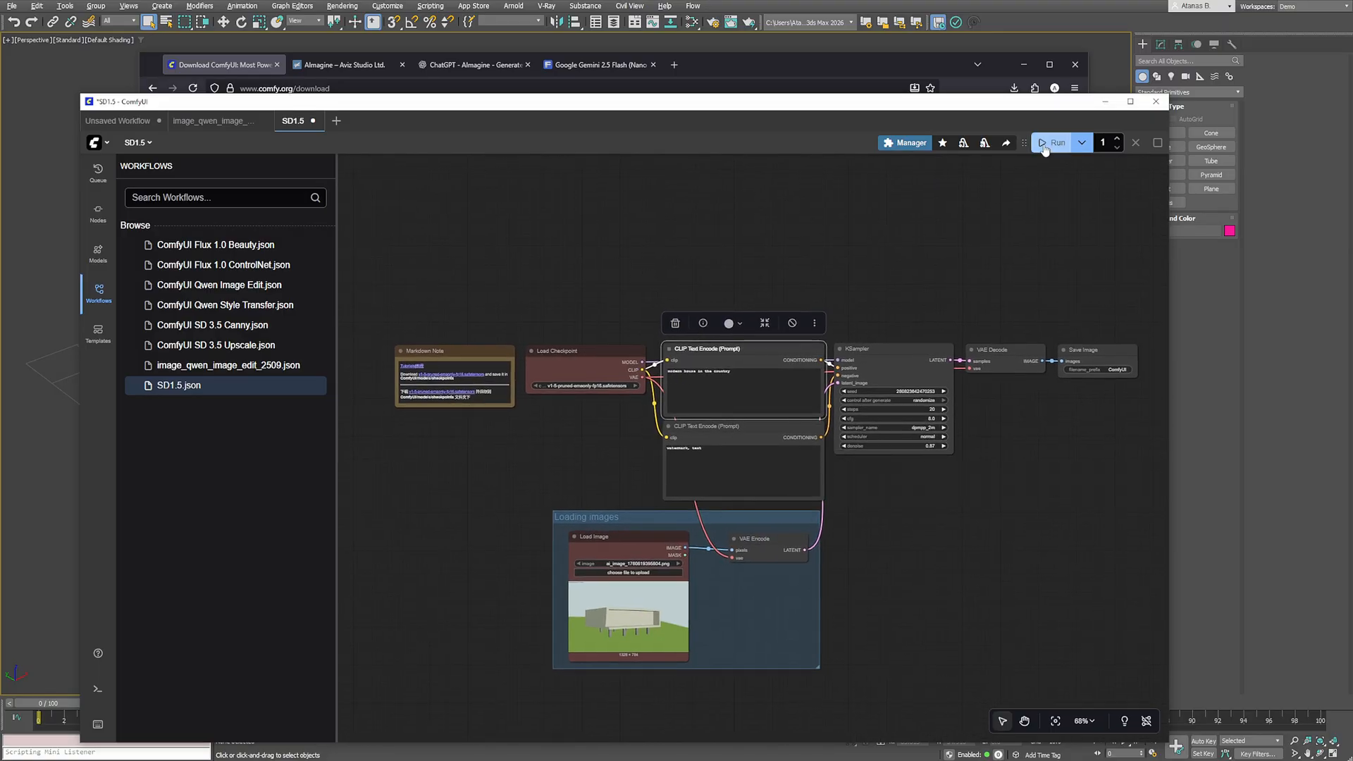
left_click(1056, 142)
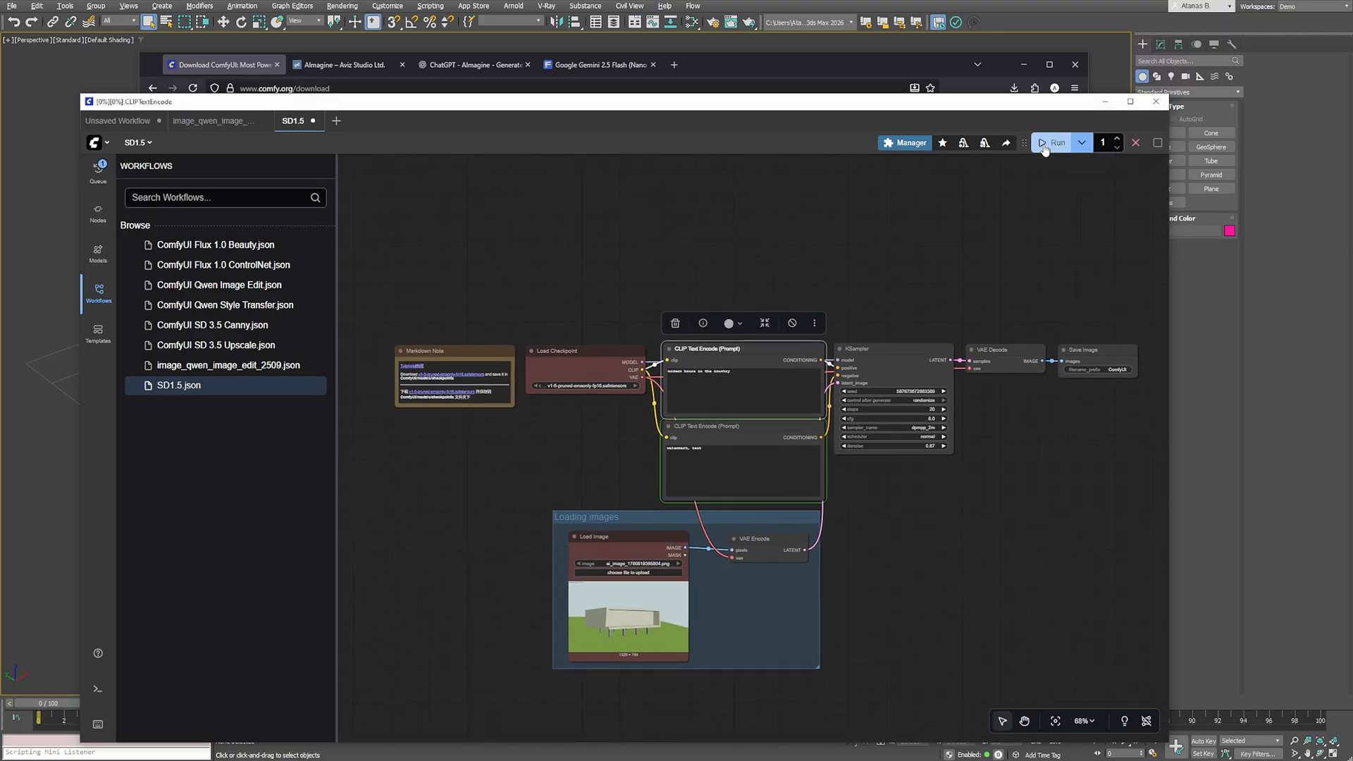
left_click(1057, 142)
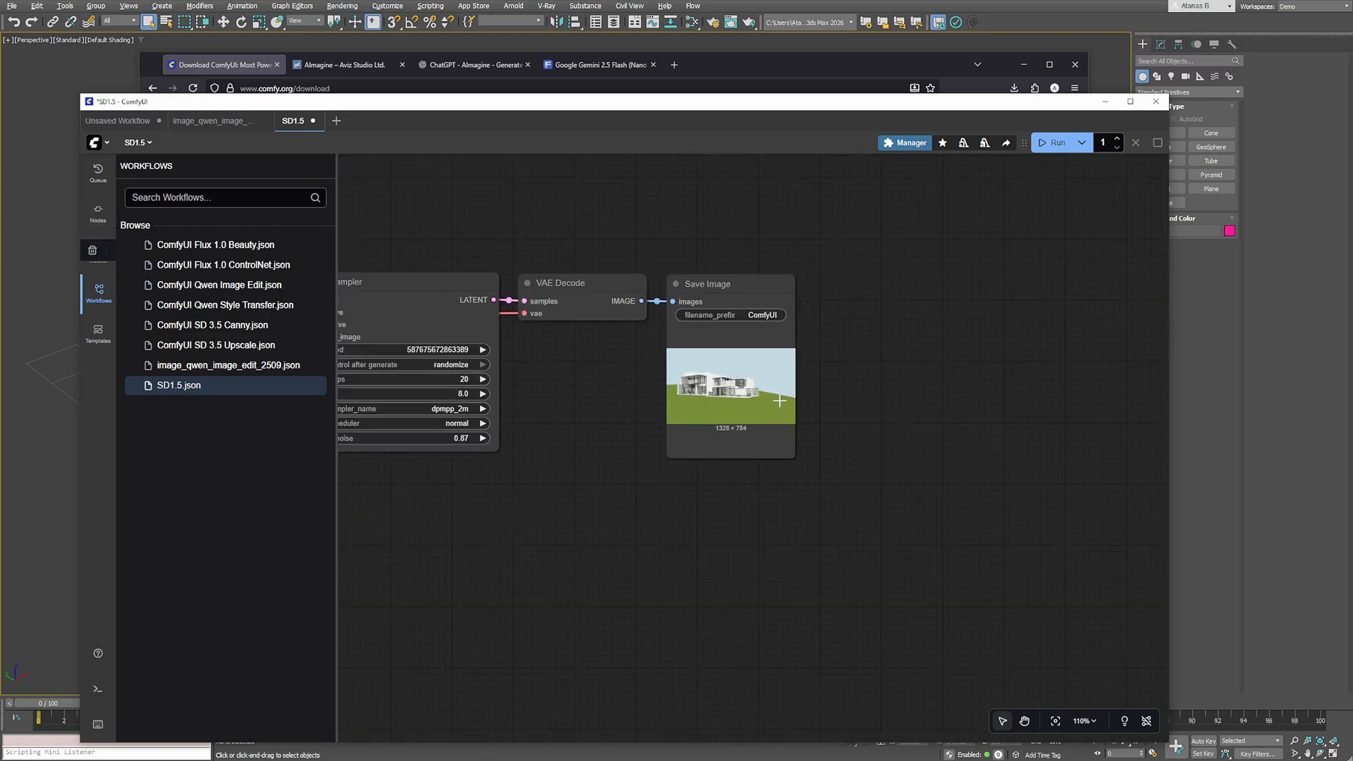
Save the workflow under the name my_wf
scroll("down", 3)
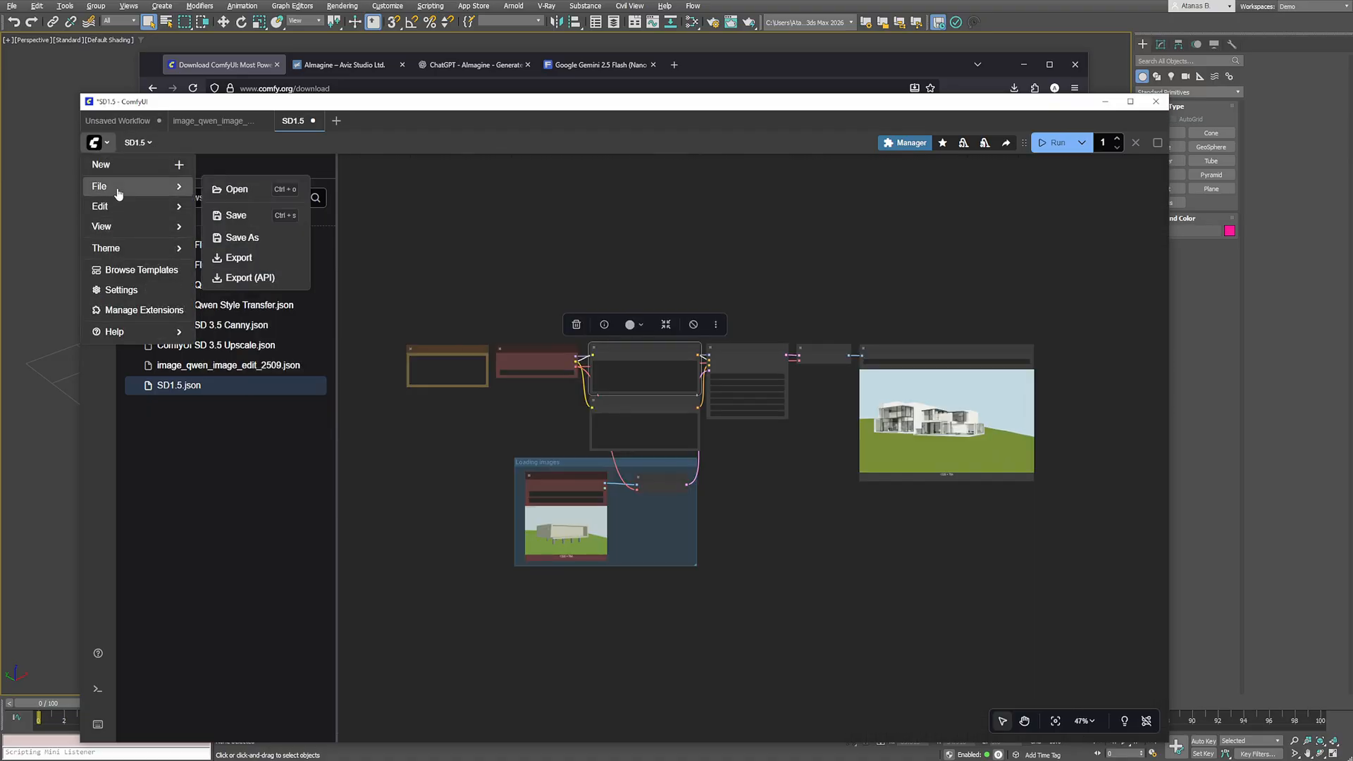
left_click(235, 215)
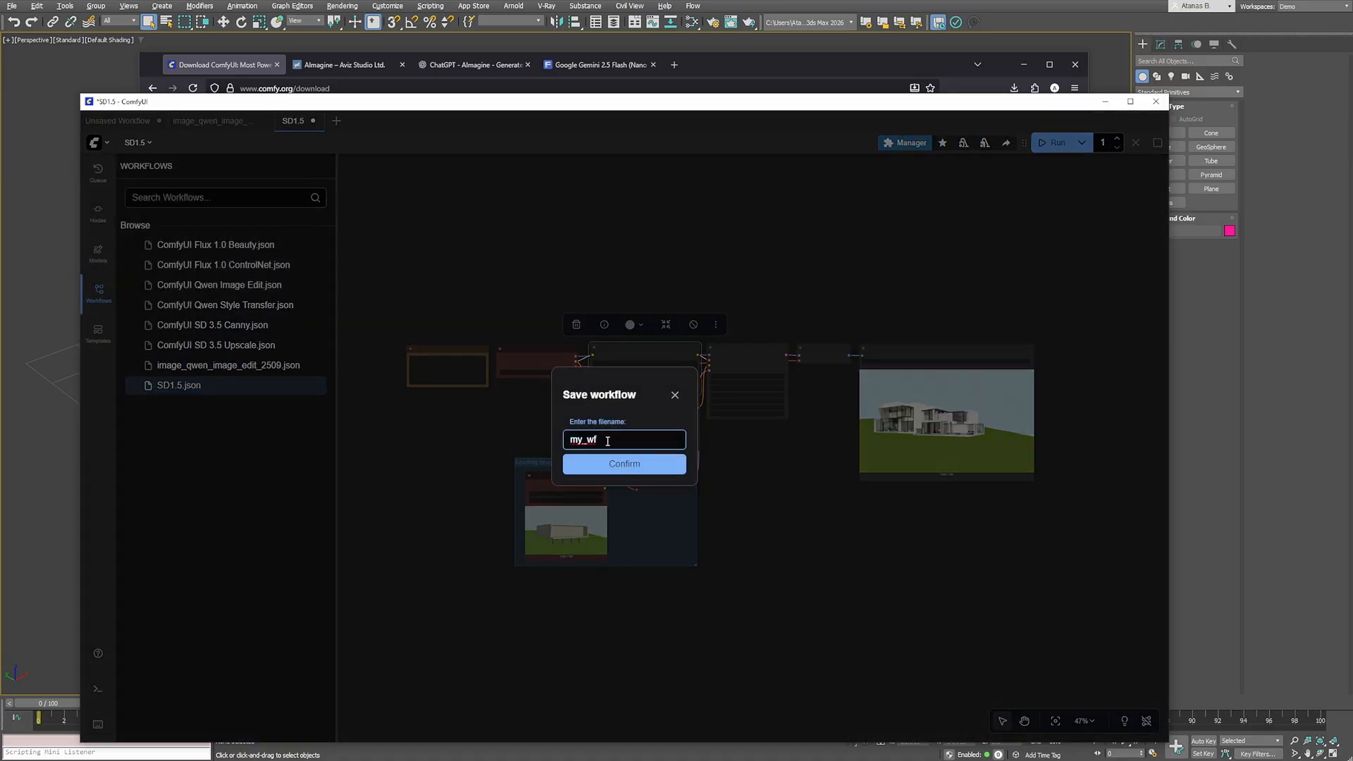
left_click(623, 464)
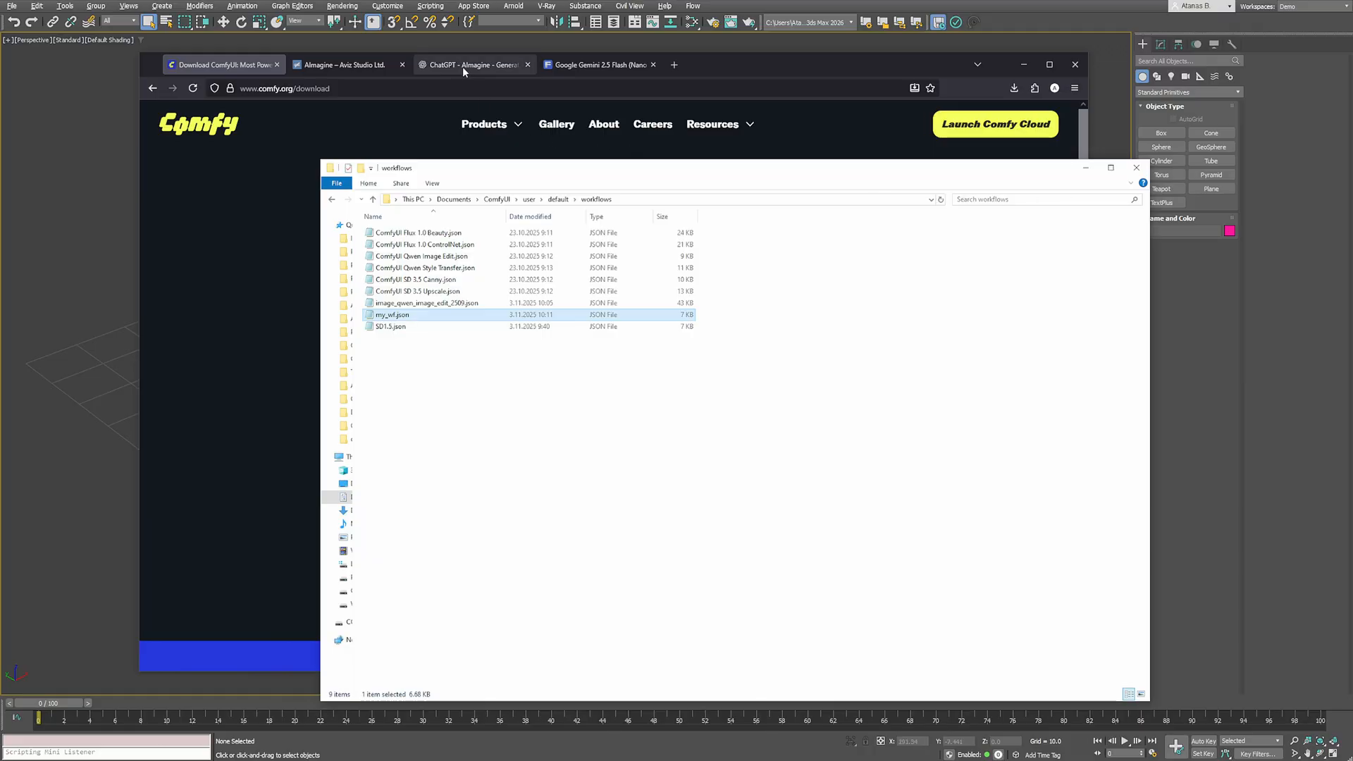
Drop my_wf.json into the AImagine - Generate Config ChatGPT chat
left_click(470, 64)
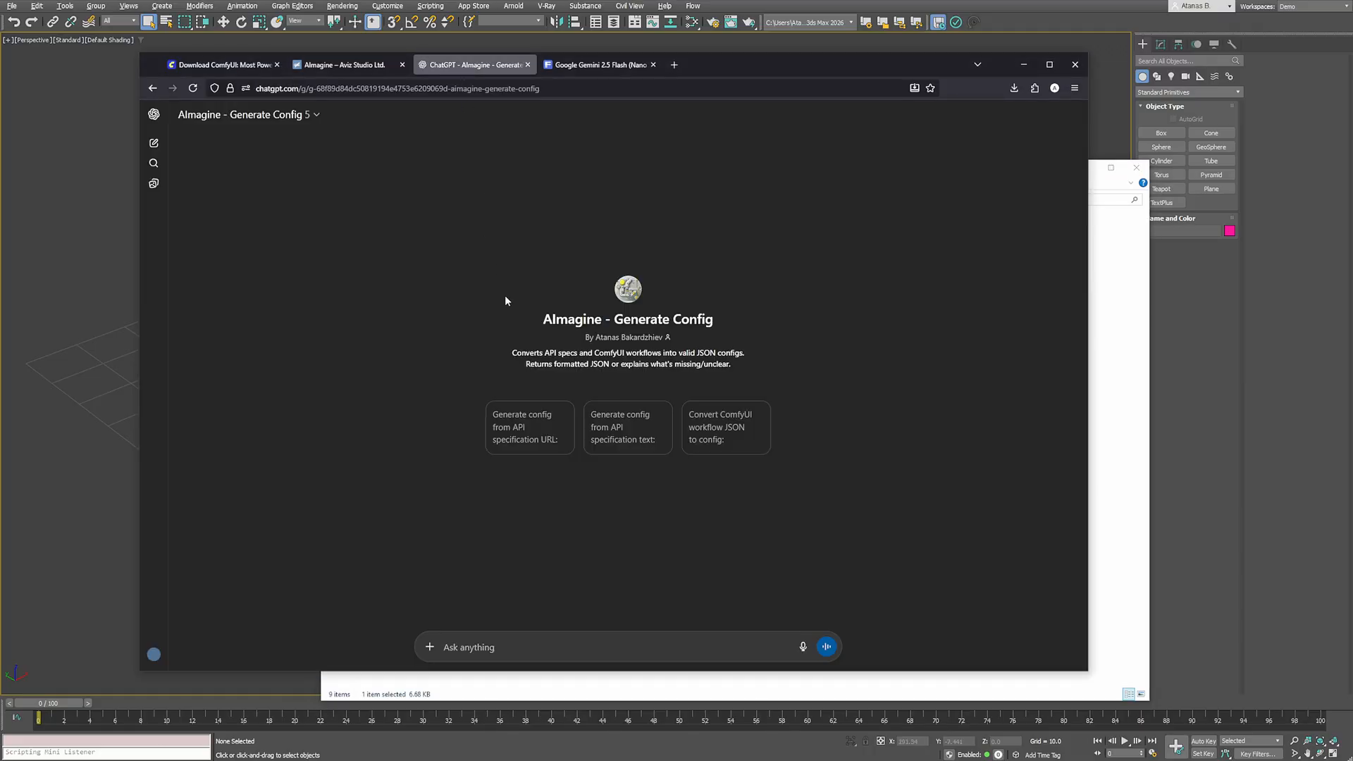
mouse_move(556, 403)
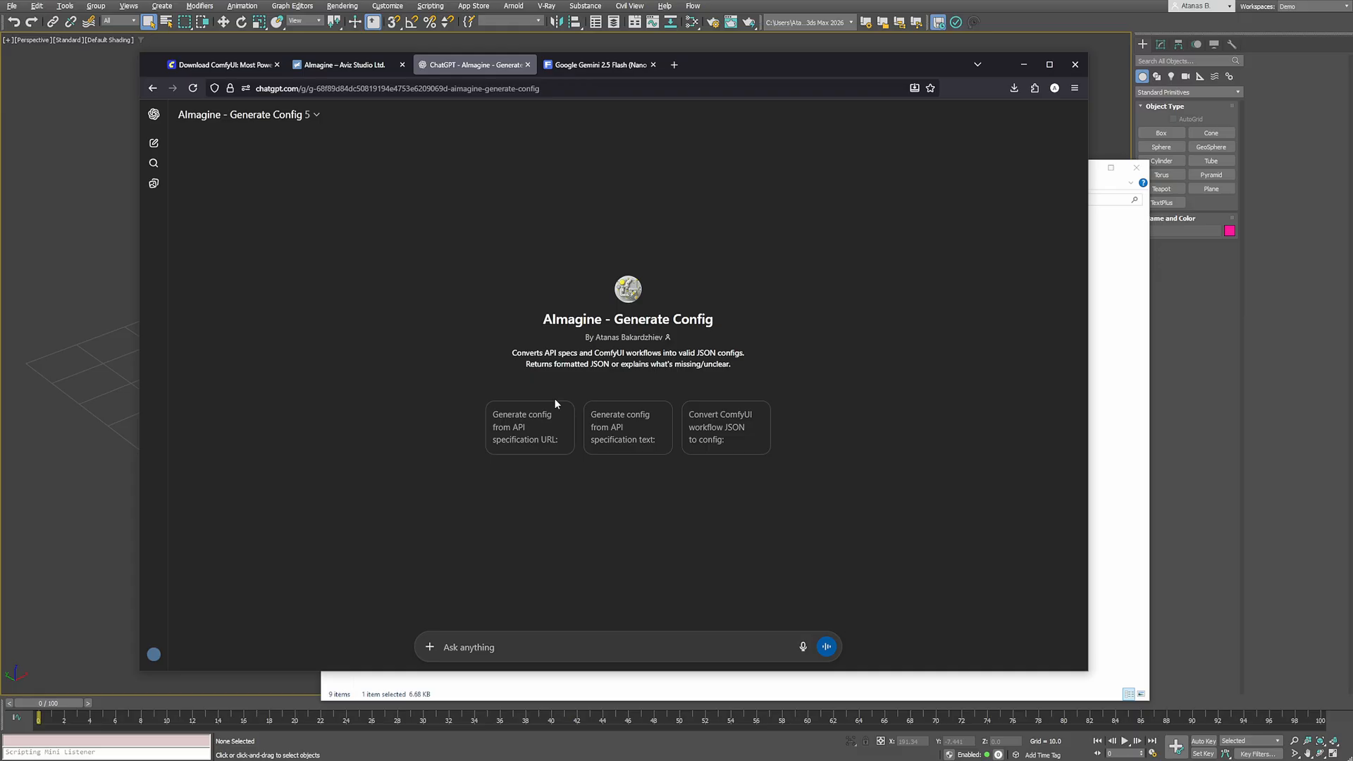
mouse_move(550, 407)
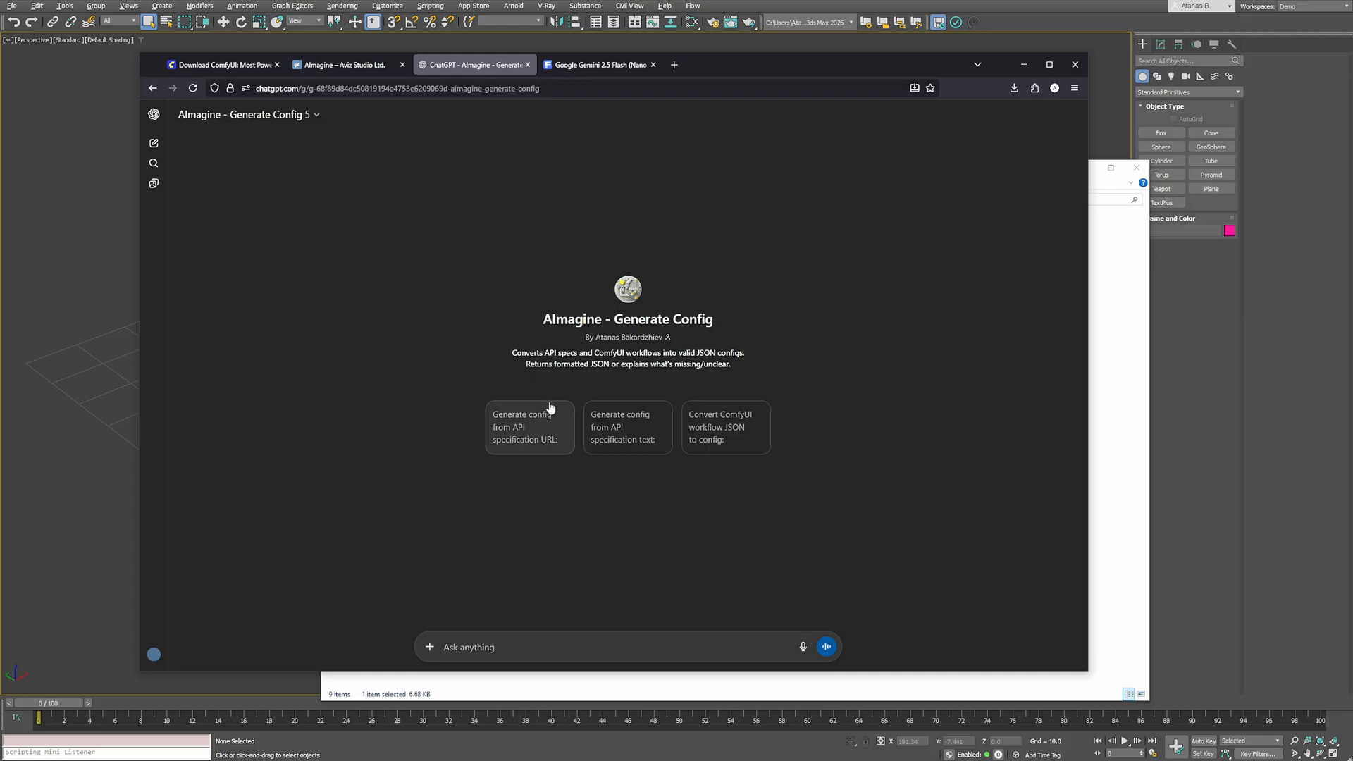
mouse_move(503, 453)
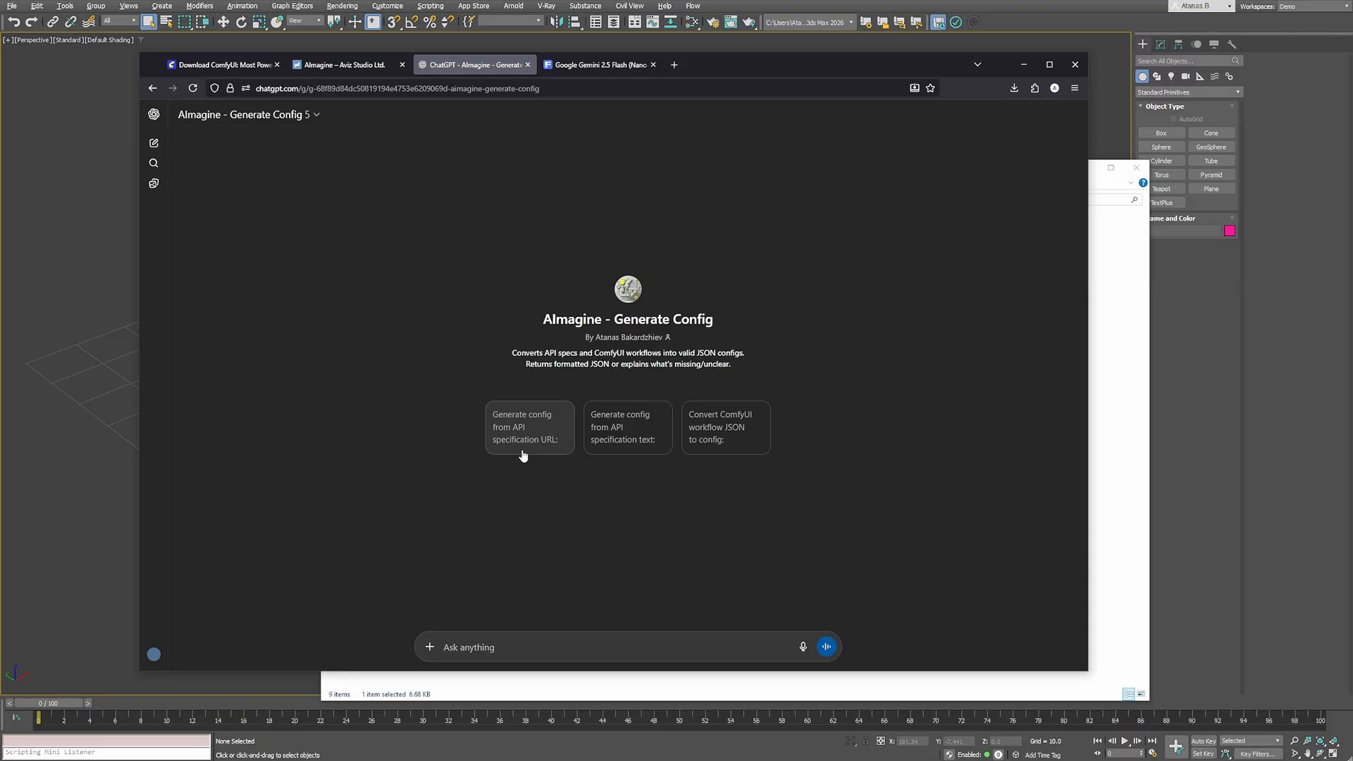
mouse_move(492, 556)
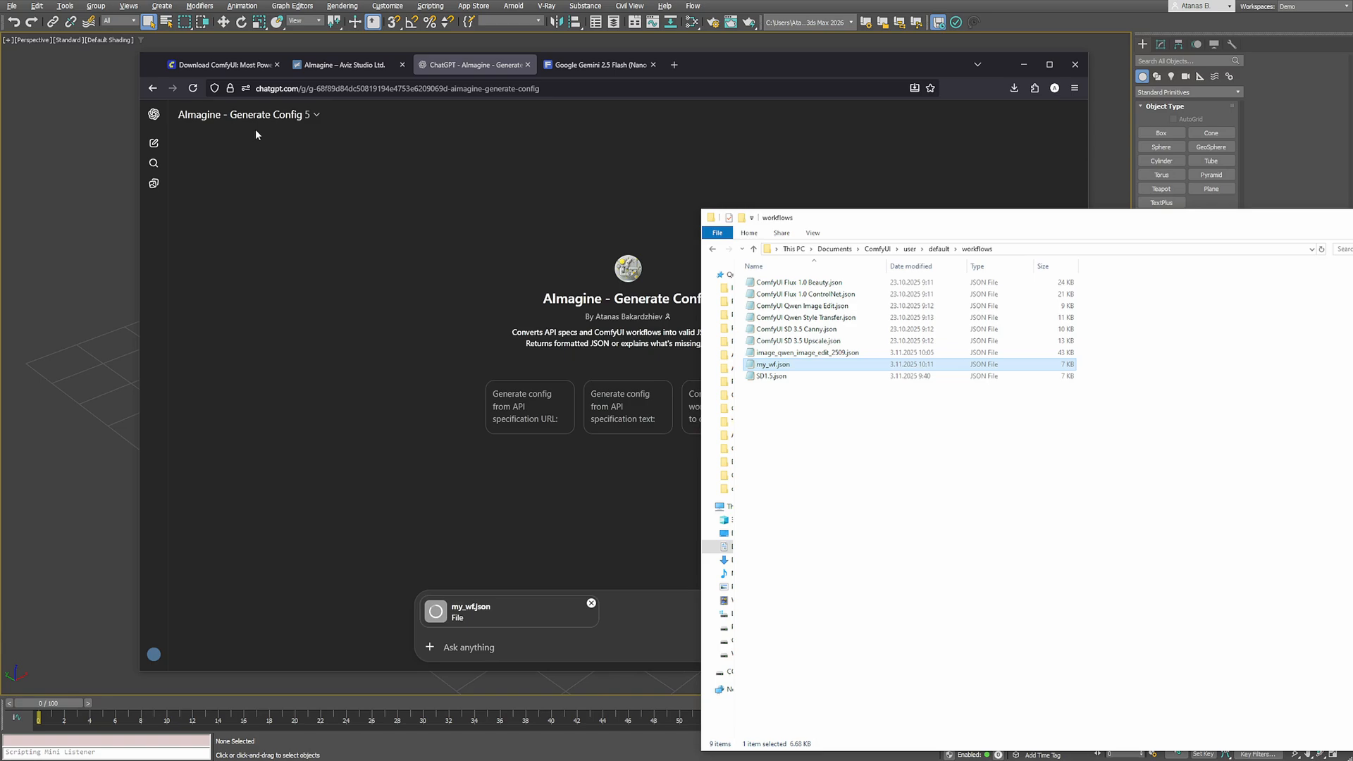
mouse_move(370, 252)
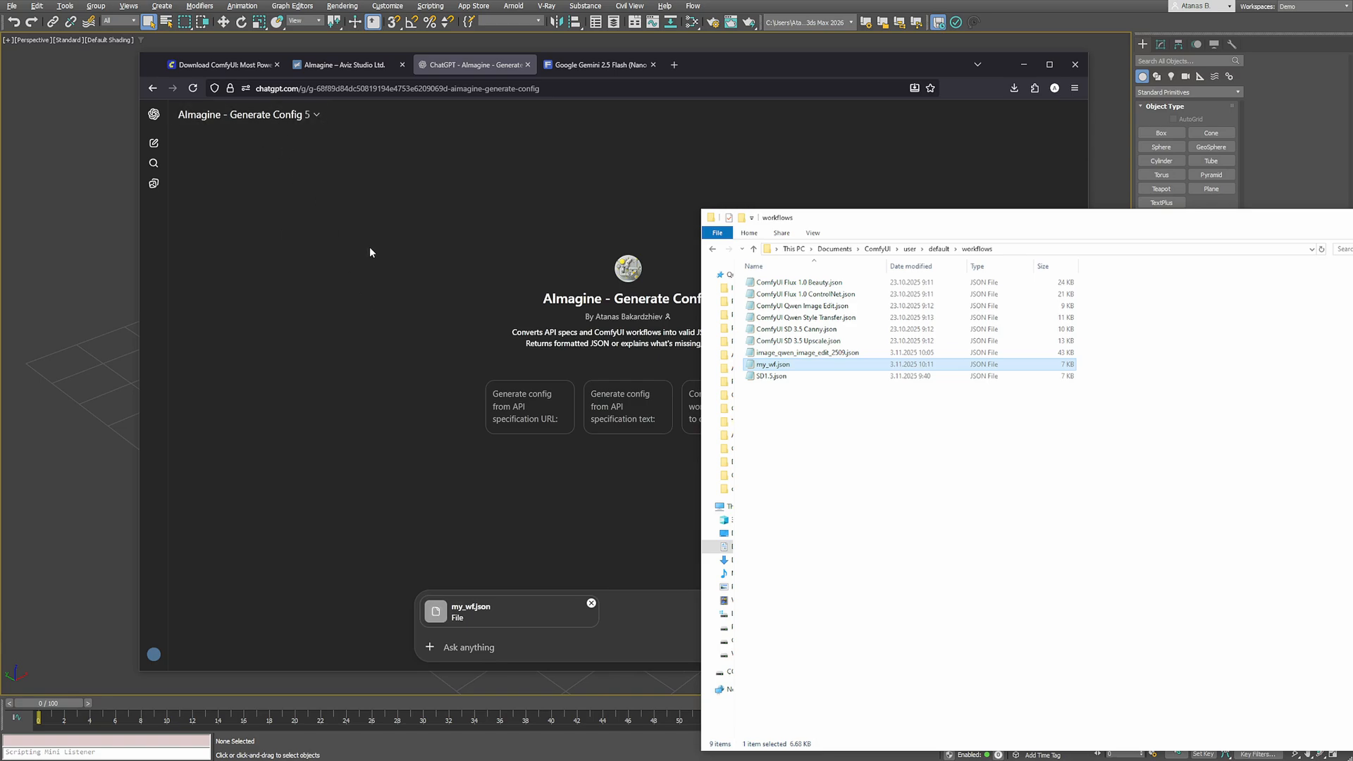
left_click(826, 638)
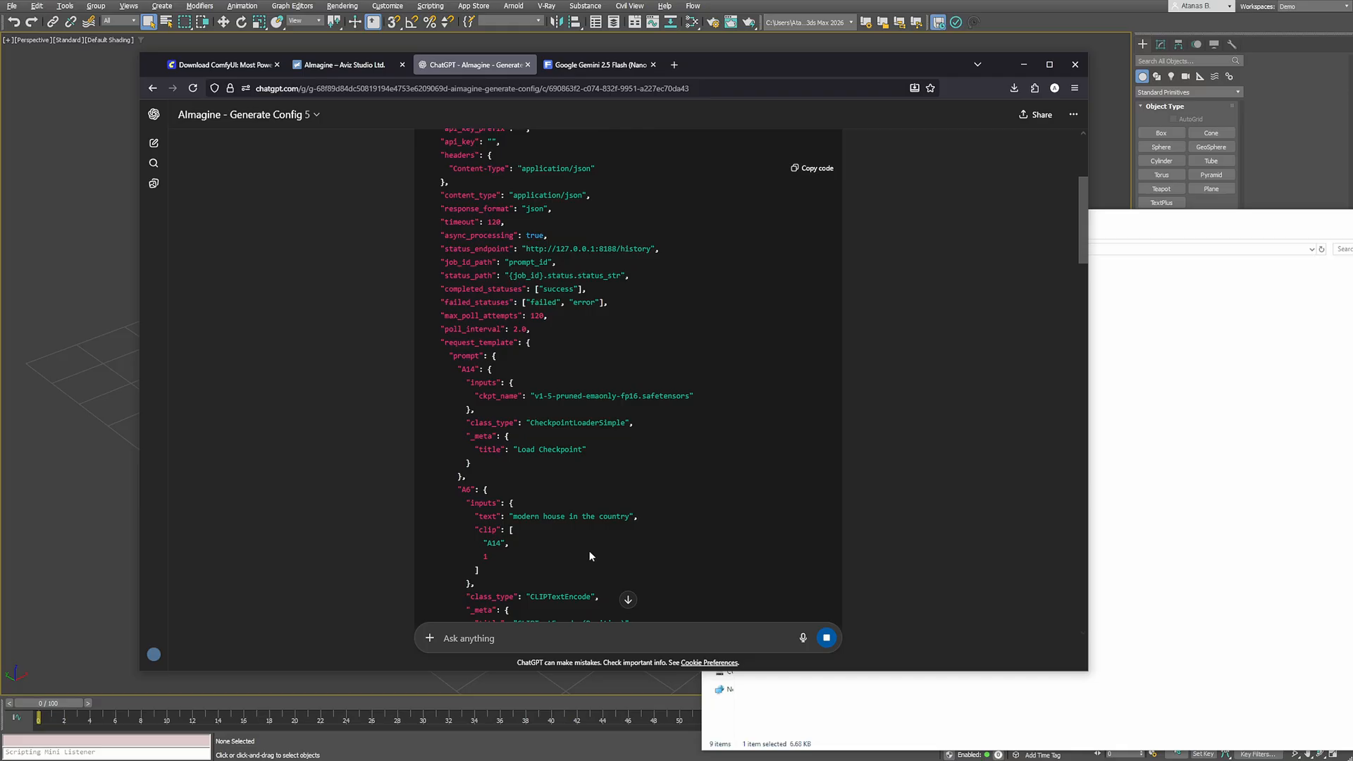
Review ChatGPT's generated JSON config and select its local endpoint address
scroll("down", 3)
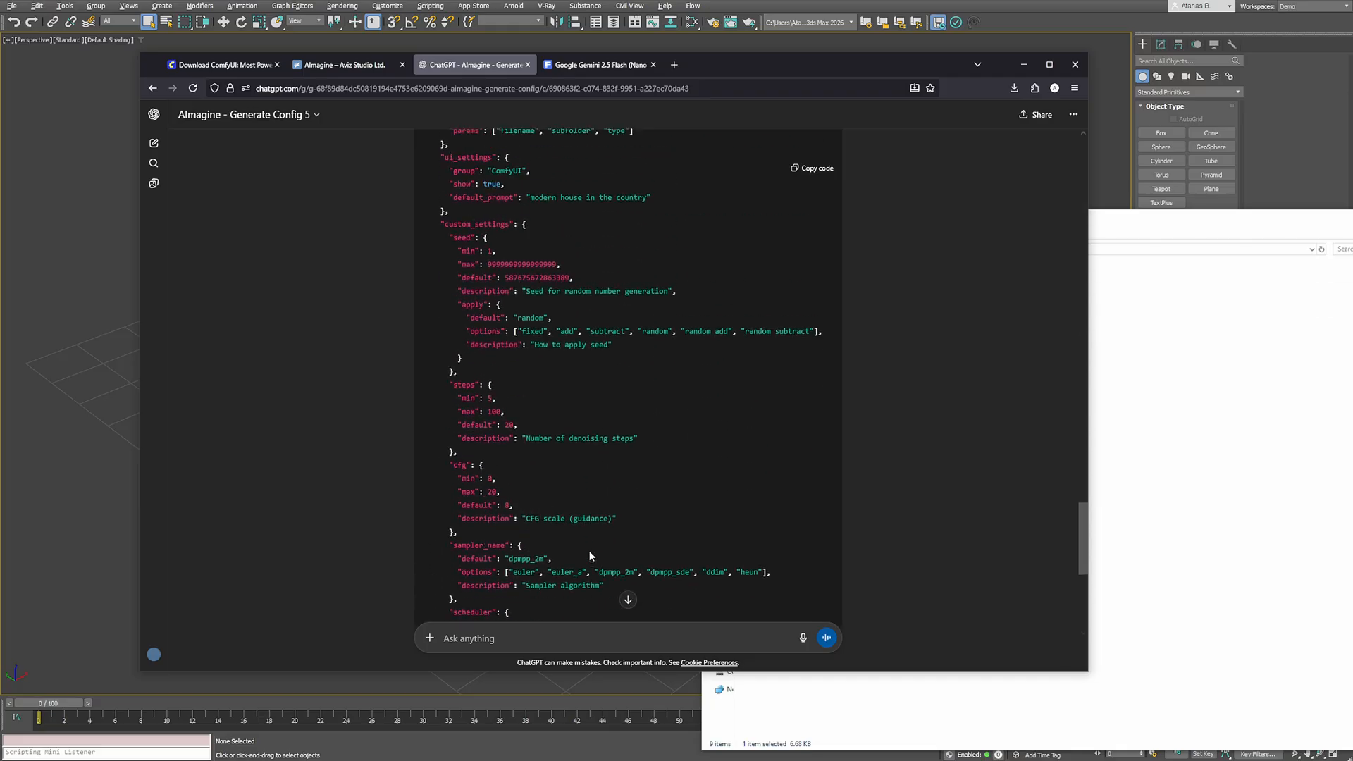
scroll("up", 3)
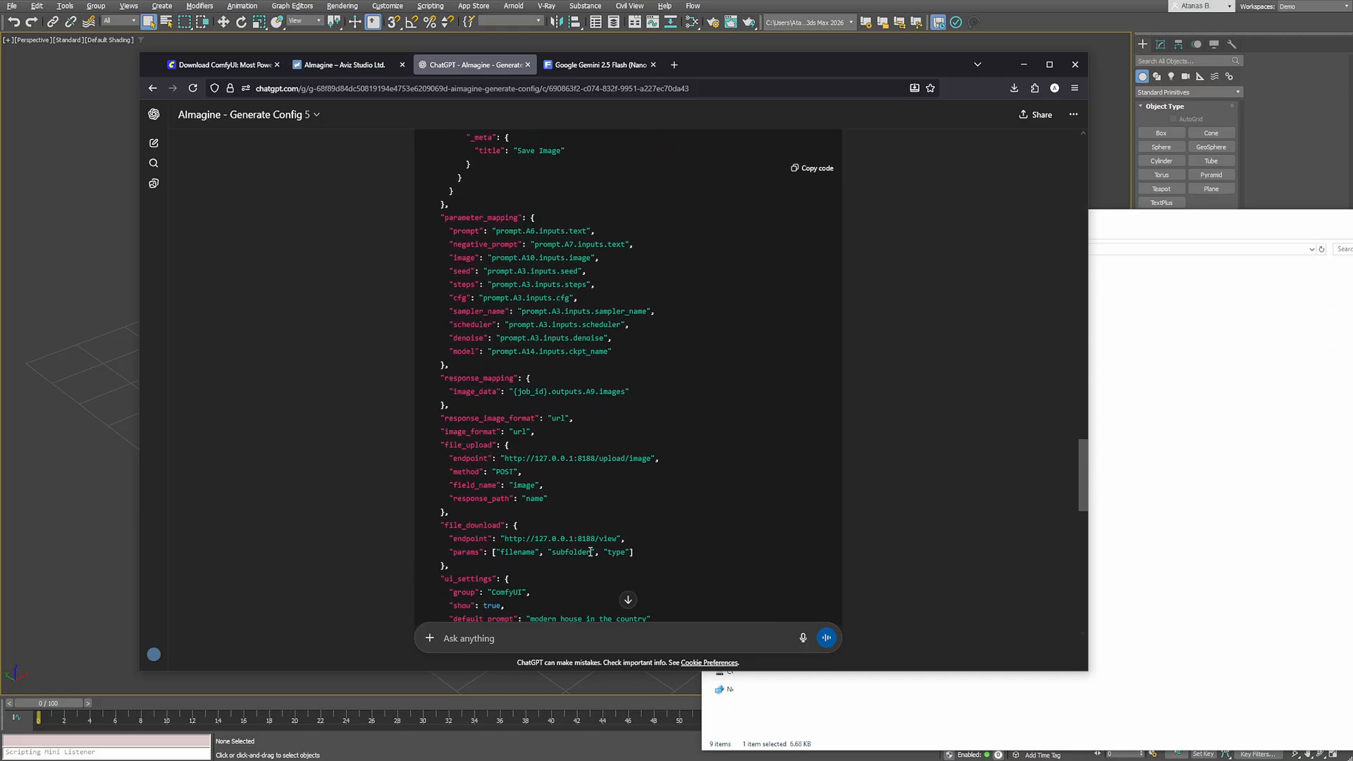
double_click(565, 458)
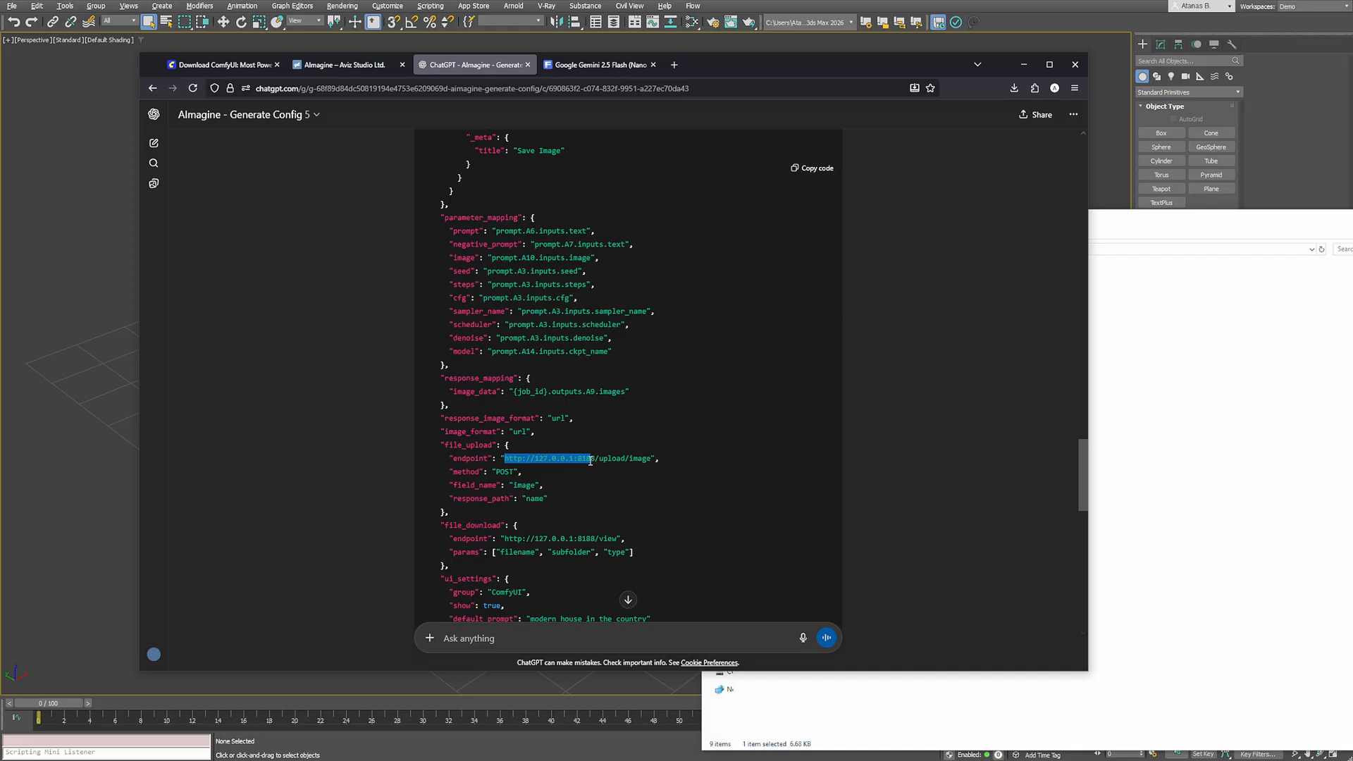
left_click(535, 458)
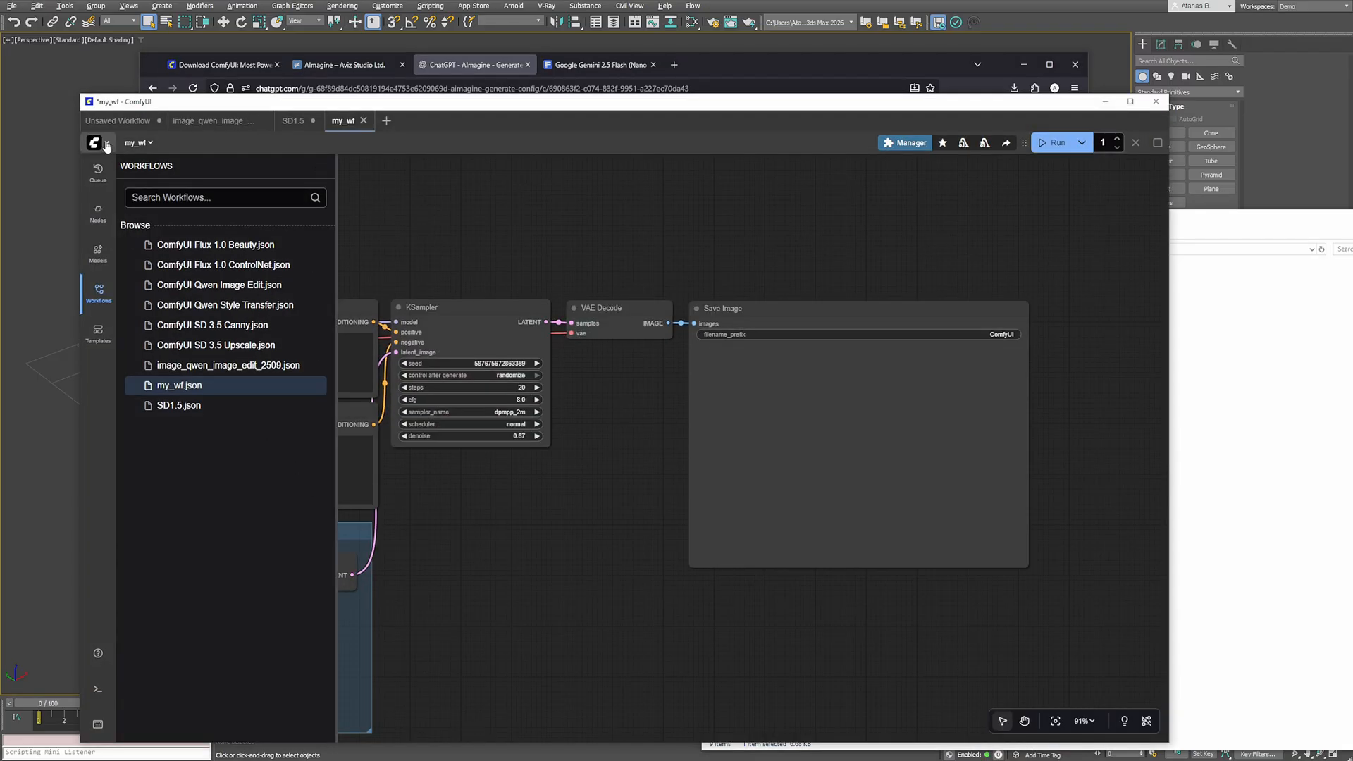
Open ComfyUI's Server-Config settings and select the port value 8000
left_click(379, 485)
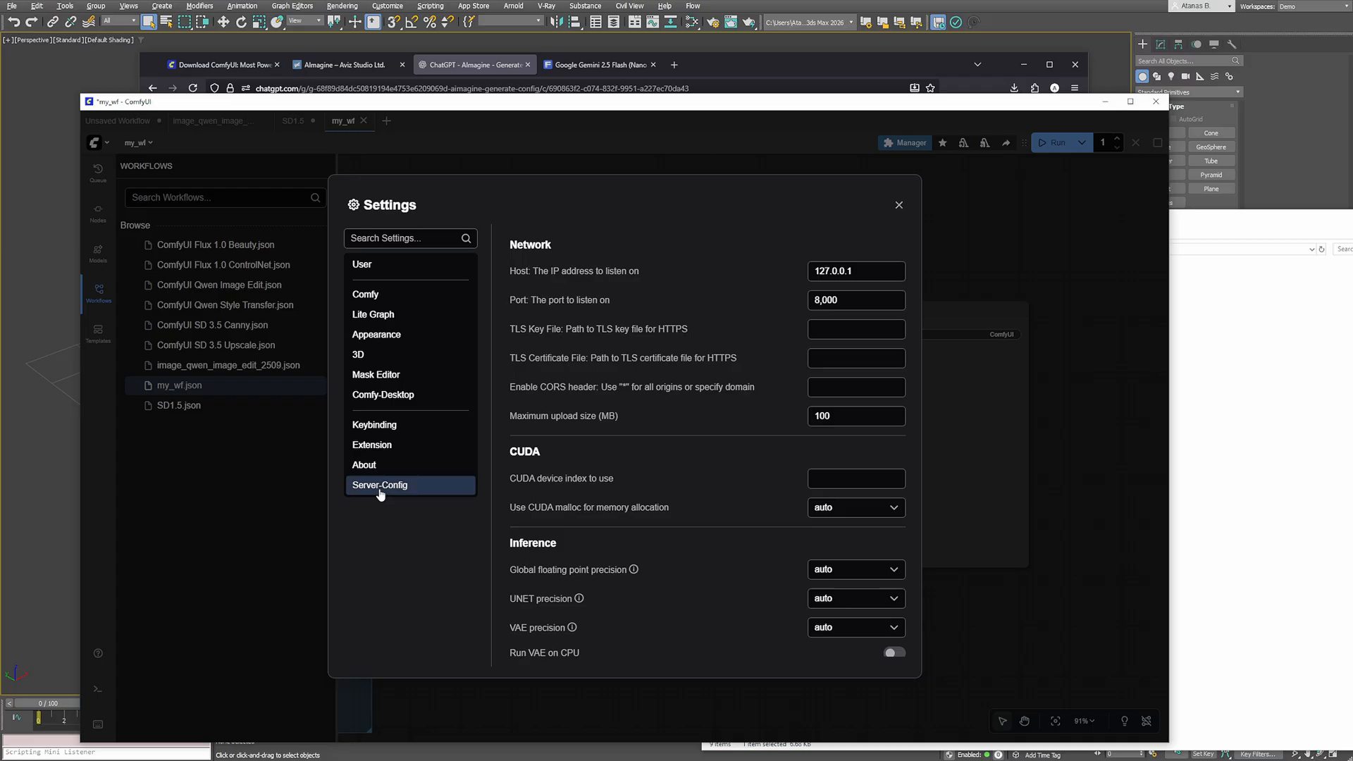
triple_click(855, 270)
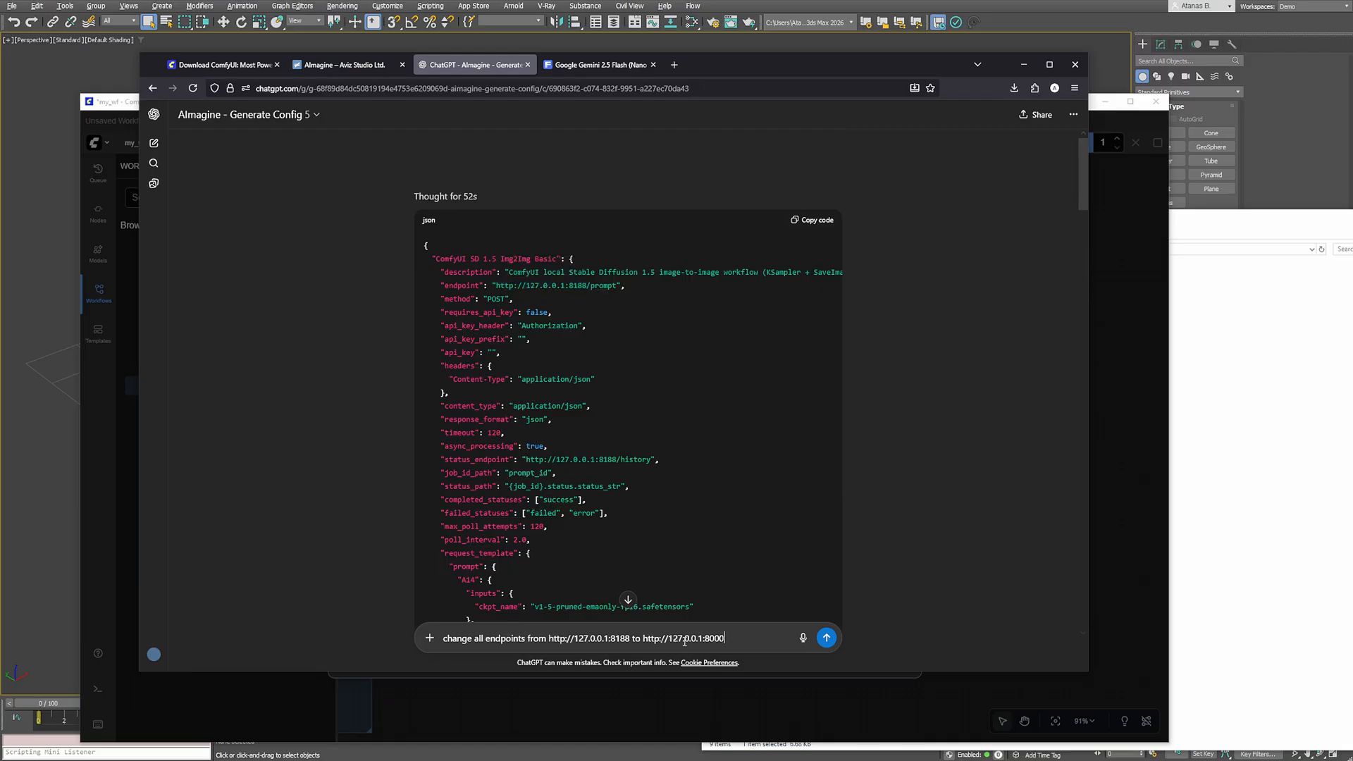
Have ChatGPT switch endpoints to 127.0.0.1:8000 and save the result as my_wf_aimagine.json
left_click(825, 638)
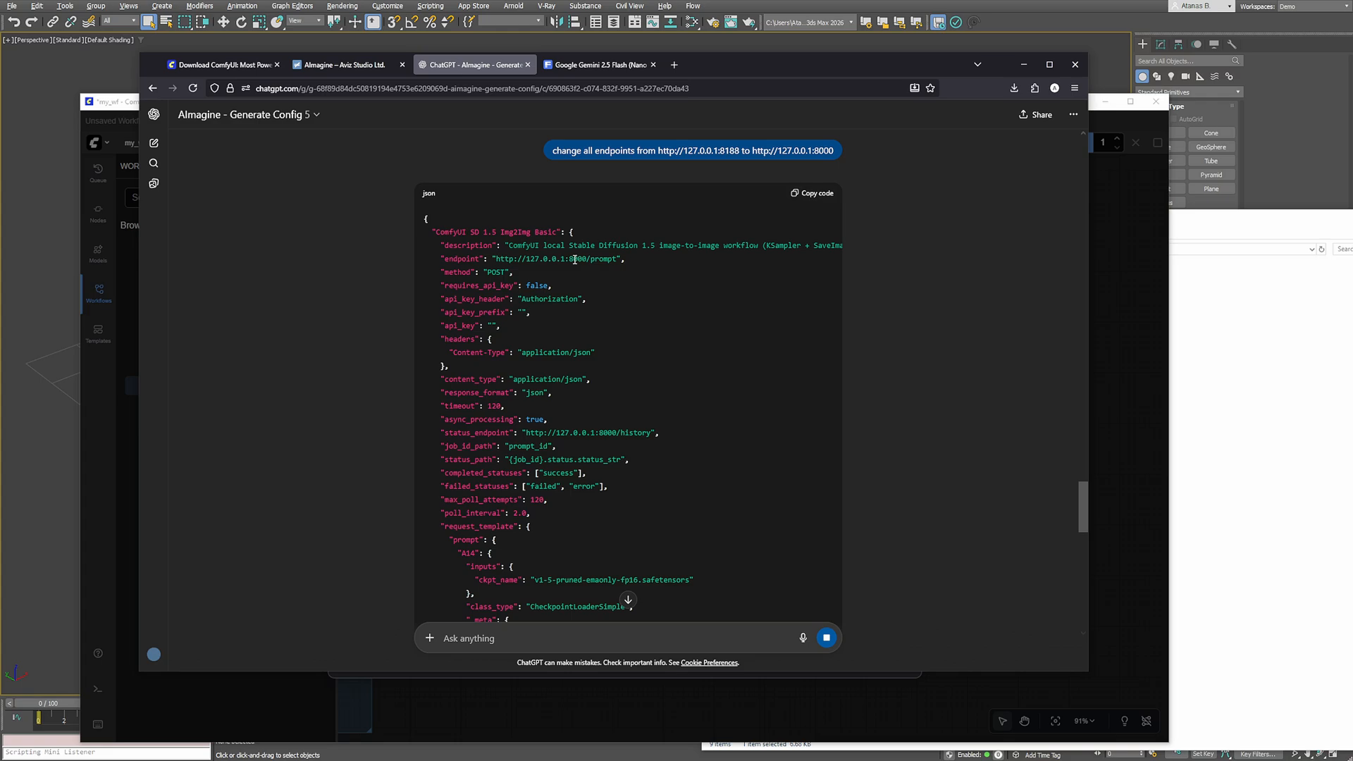
scroll("down", 3)
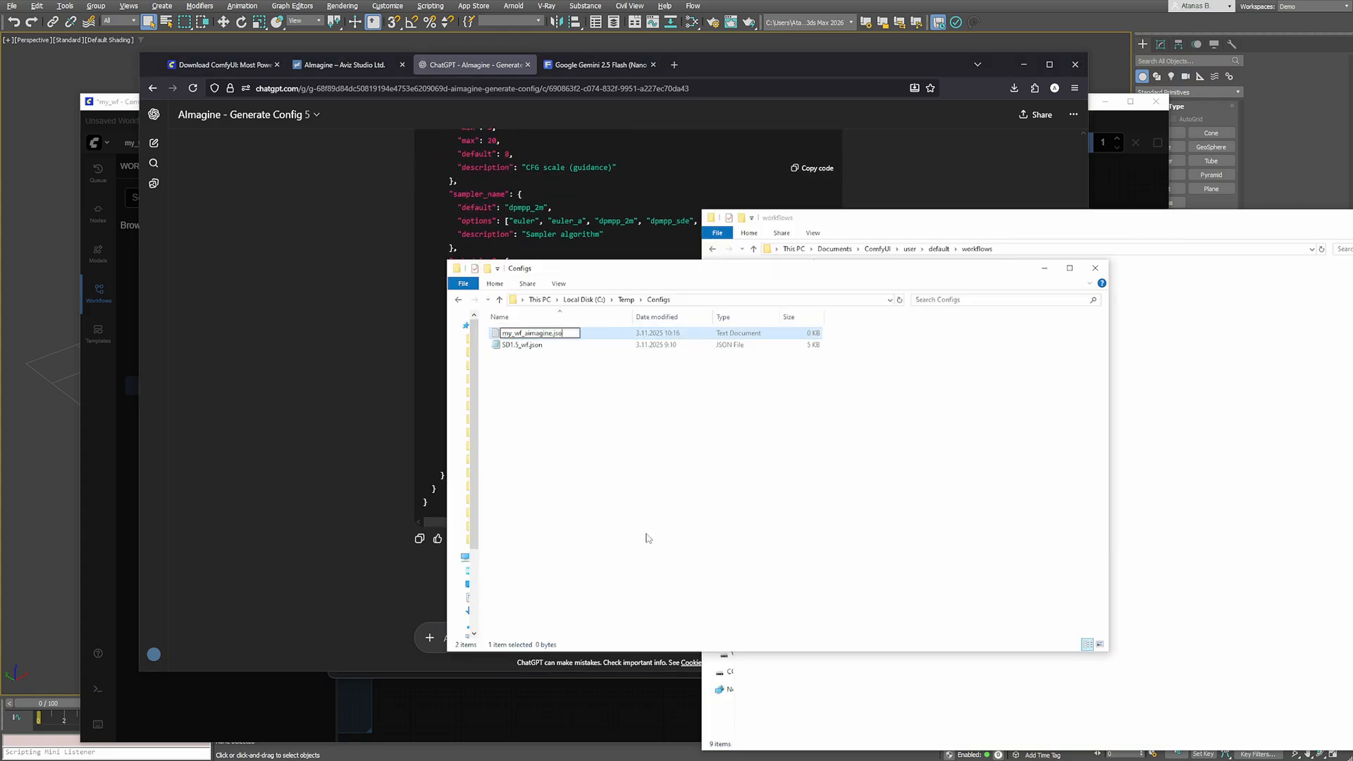
double_click(533, 334)
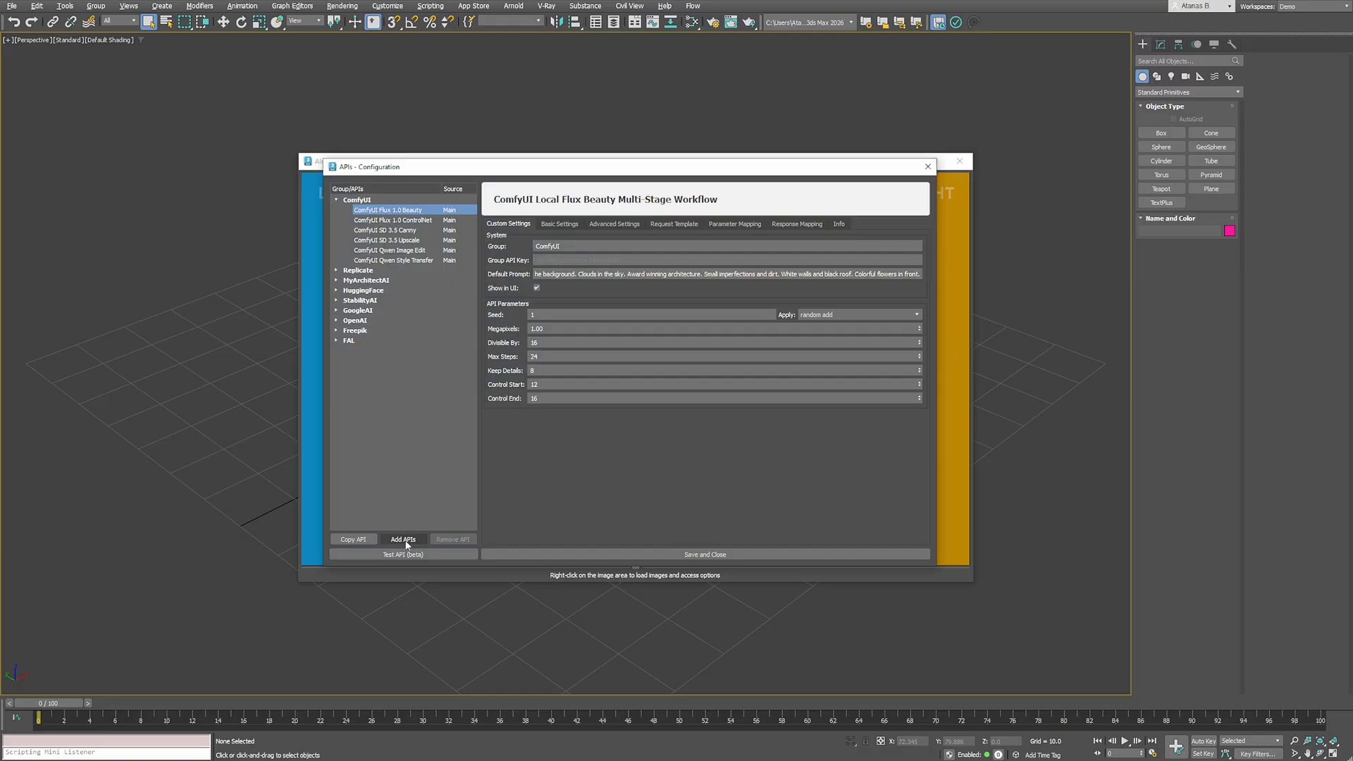
Import my_wf_aimagine.json via Add APIs, then save and close the APIs Configuration
left_click(402, 539)
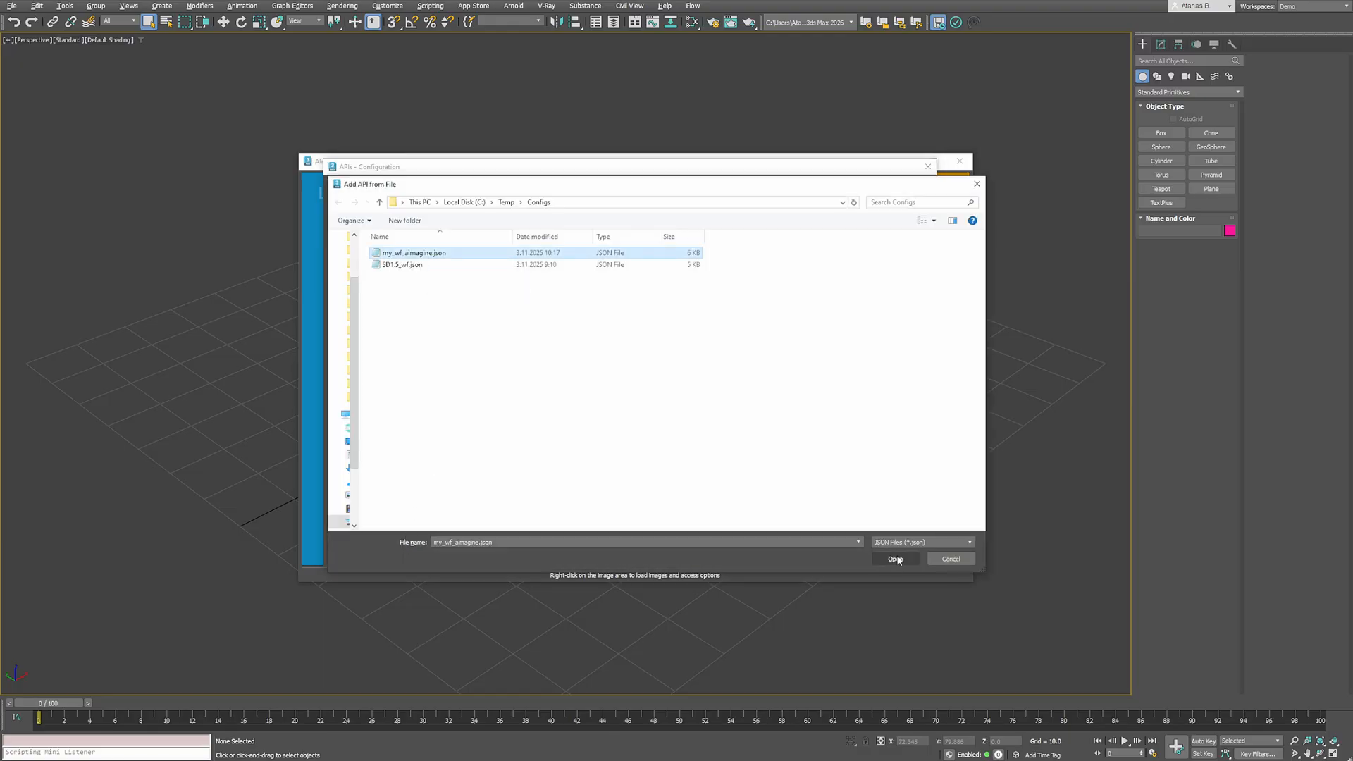
left_click(895, 559)
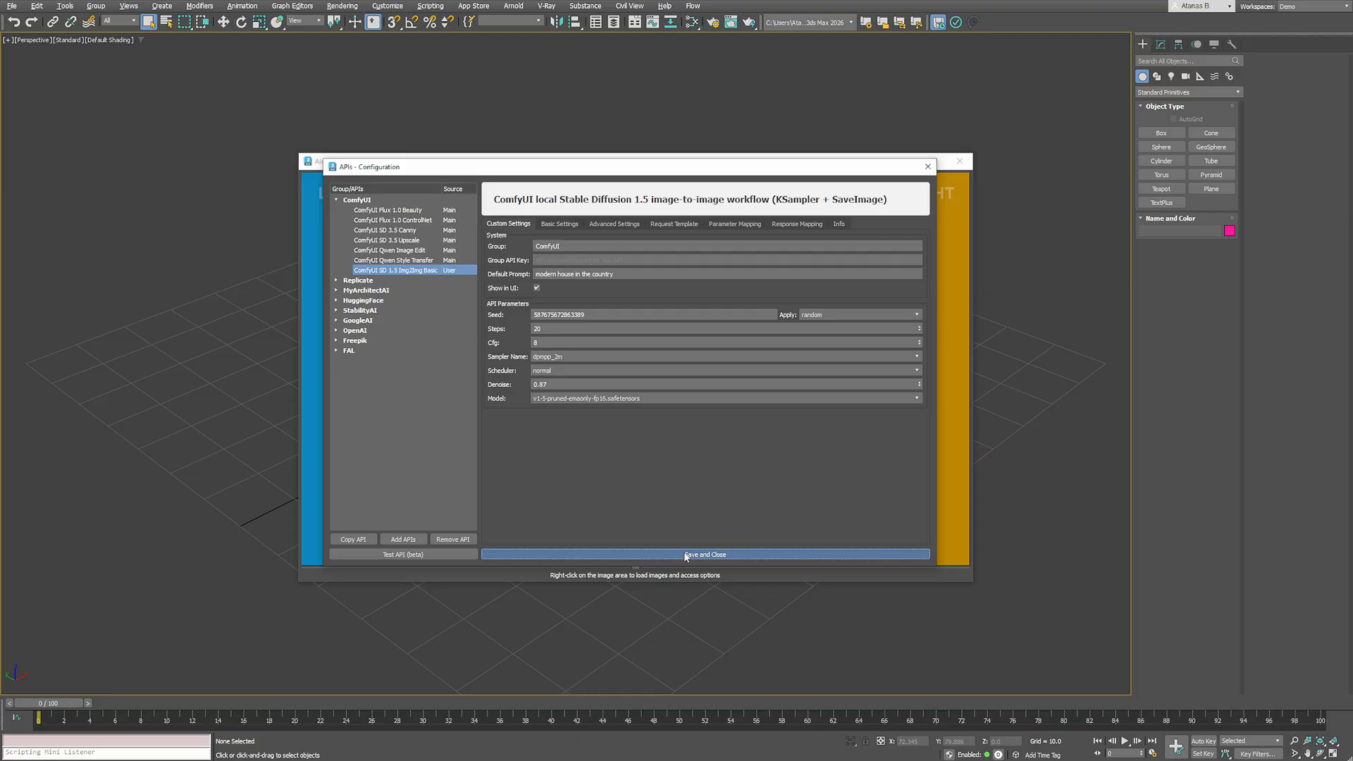
left_click(705, 554)
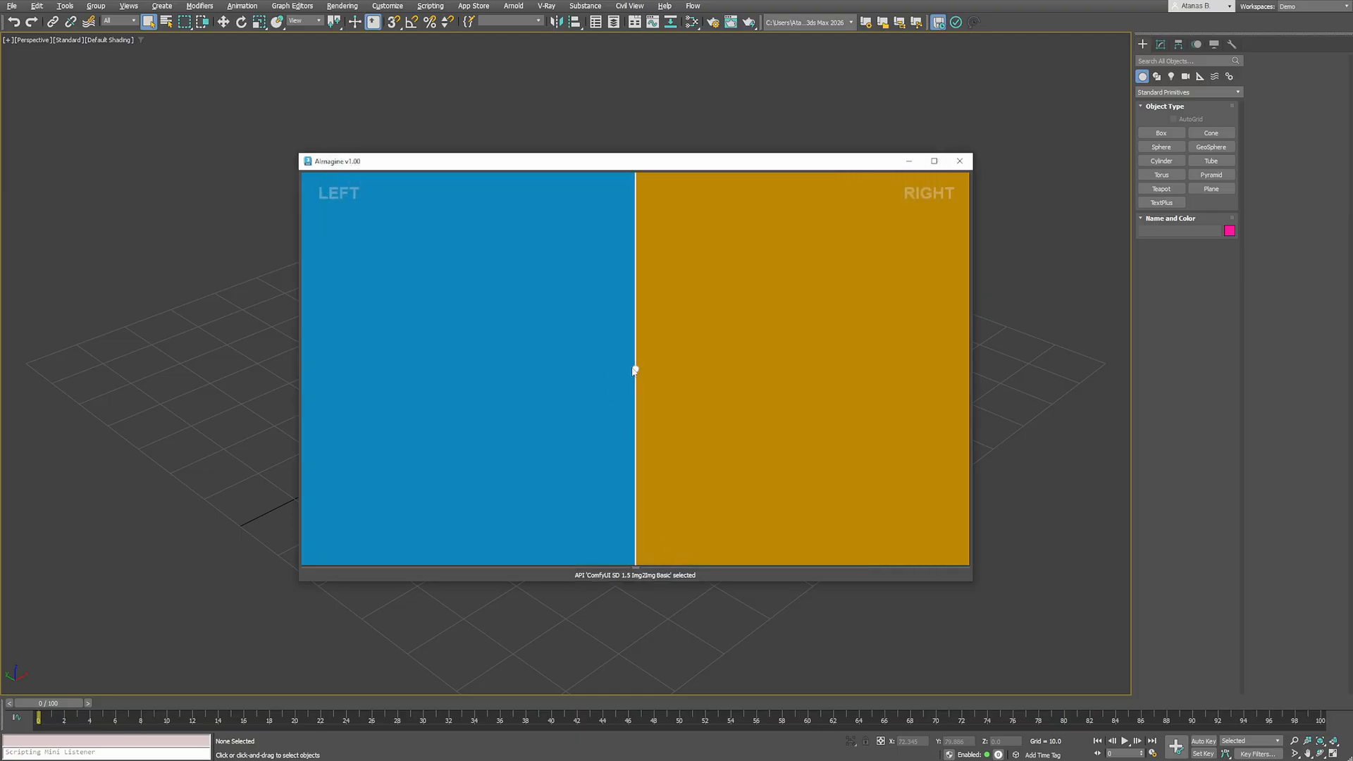
left_click(1161, 133)
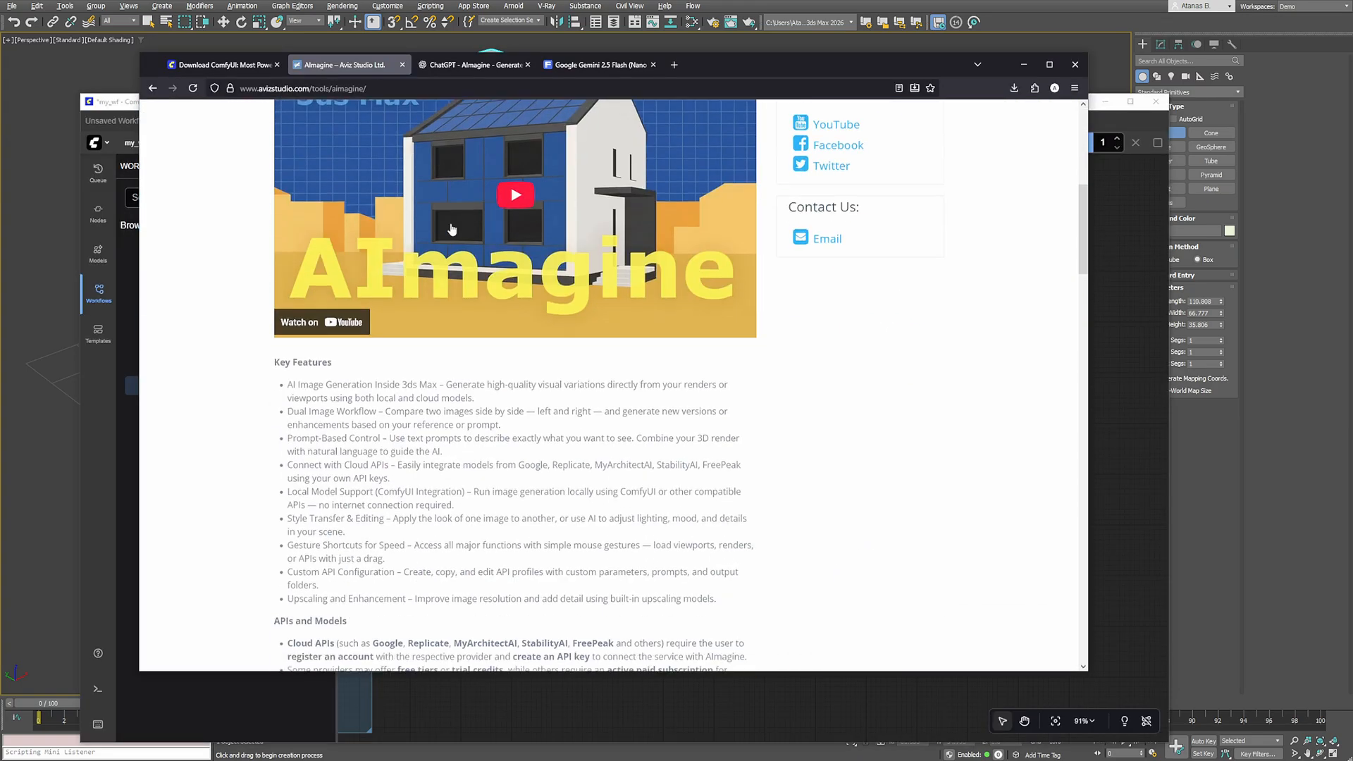
Scroll the AImagine product page down to its Key Features section
scroll("down", 3)
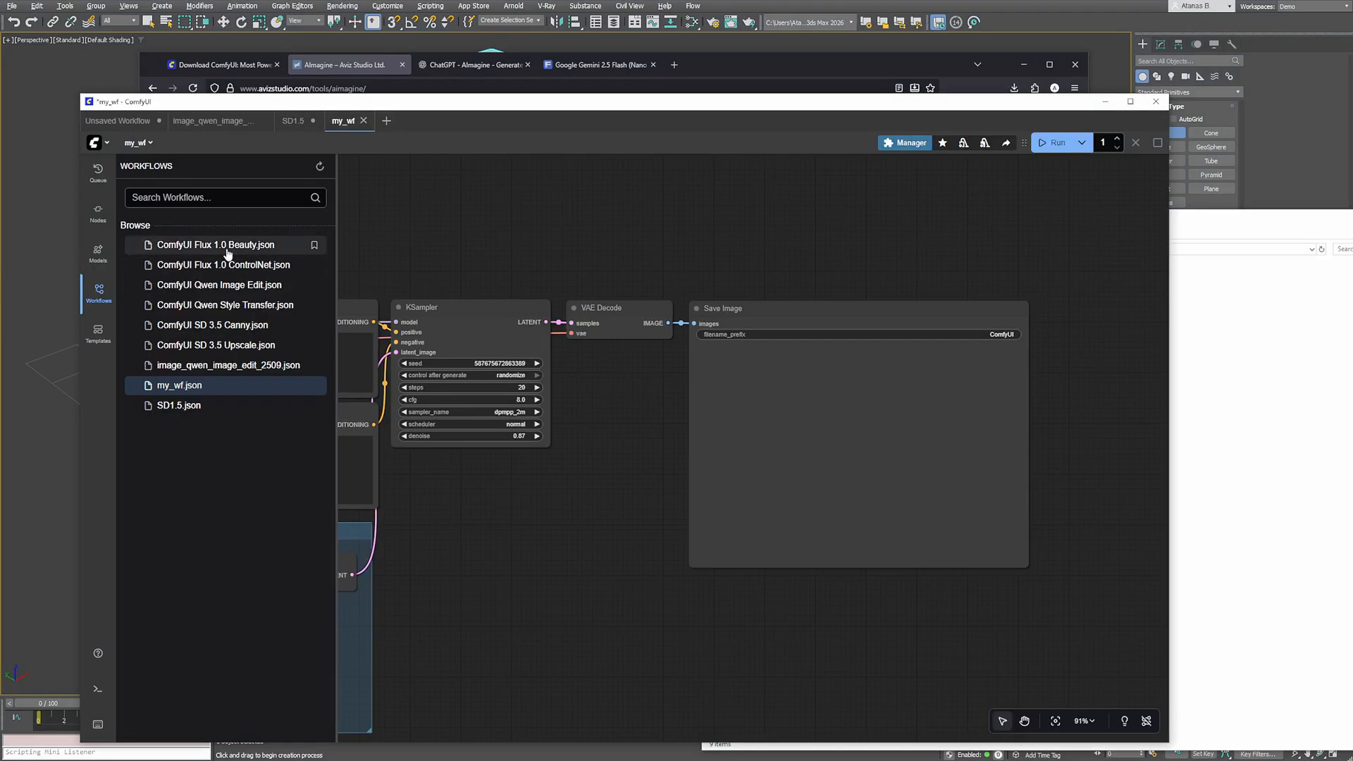
Open Flux 1.0 Beauty.json, install its missing custom nodes, and restart ComfyUI
left_click(215, 244)
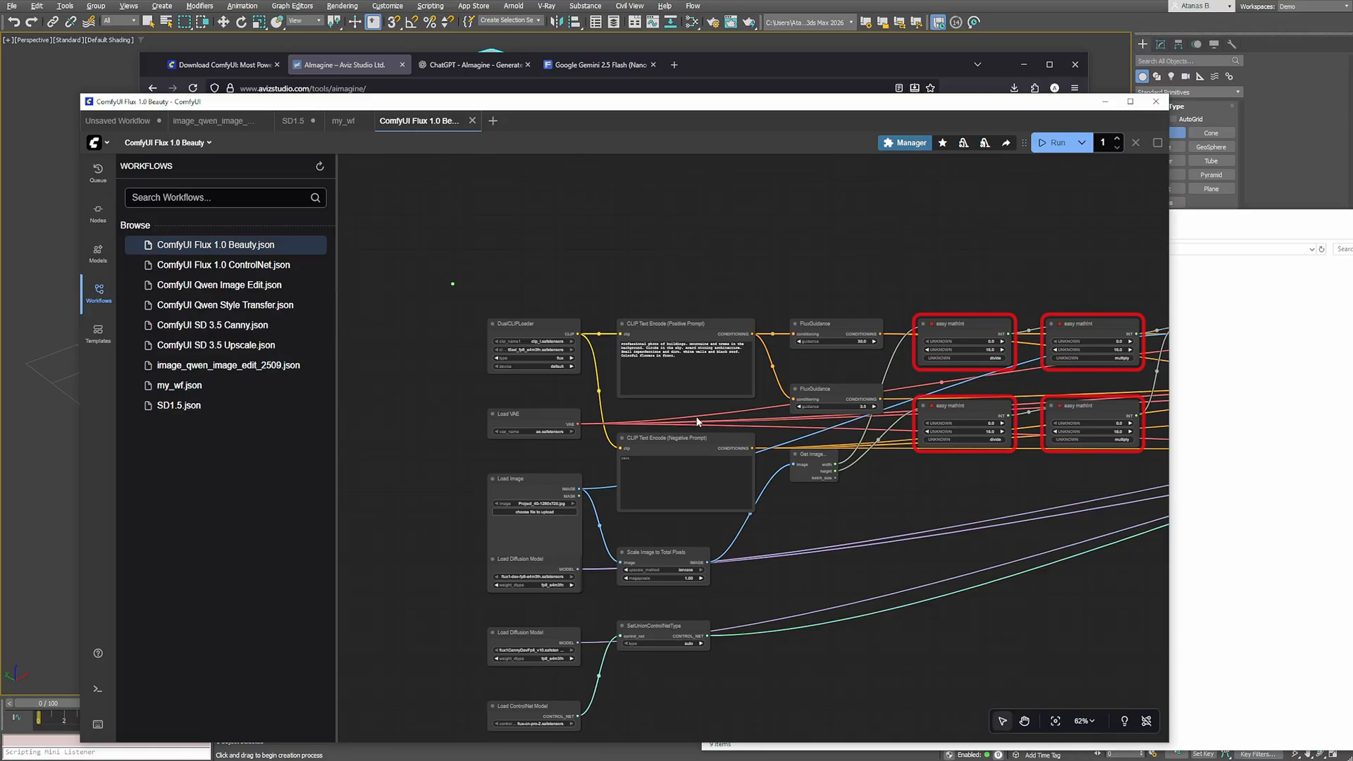
scroll("down", 3)
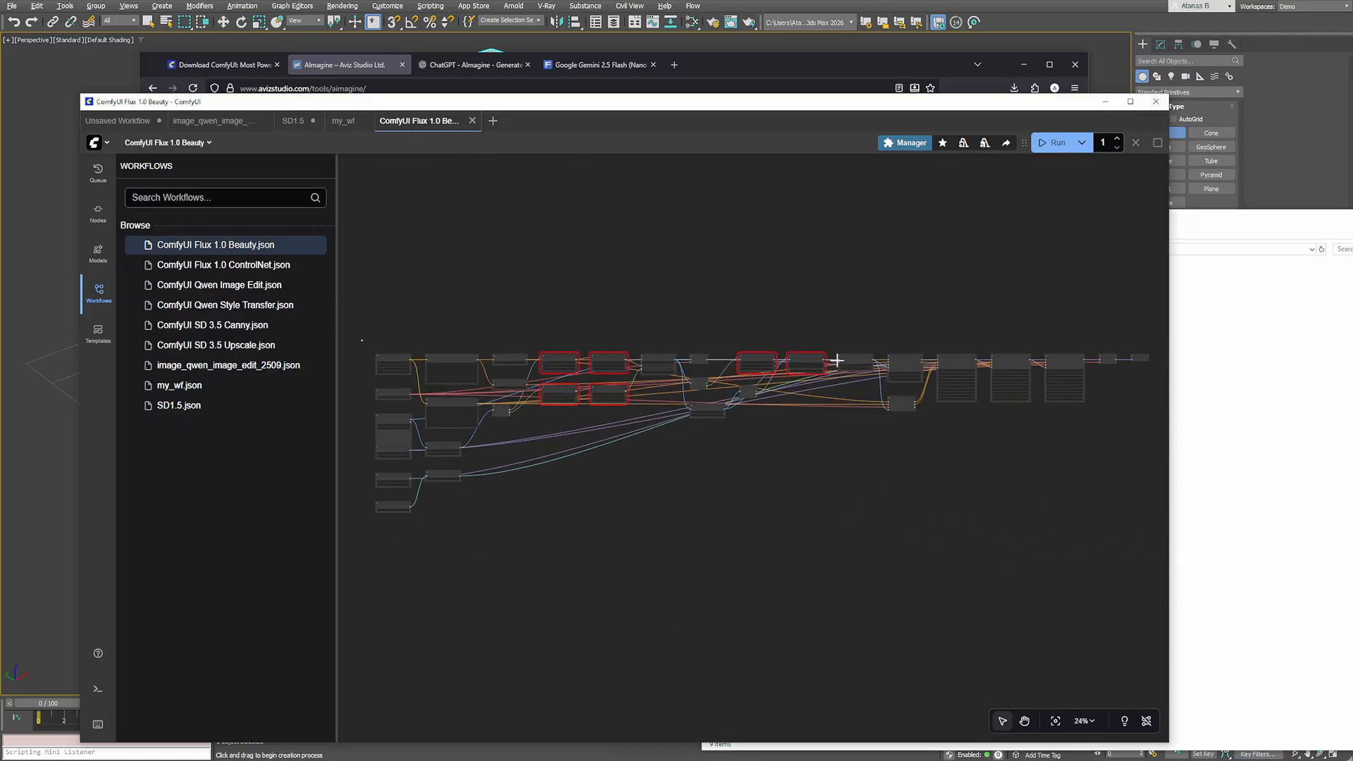
scroll("down", 3)
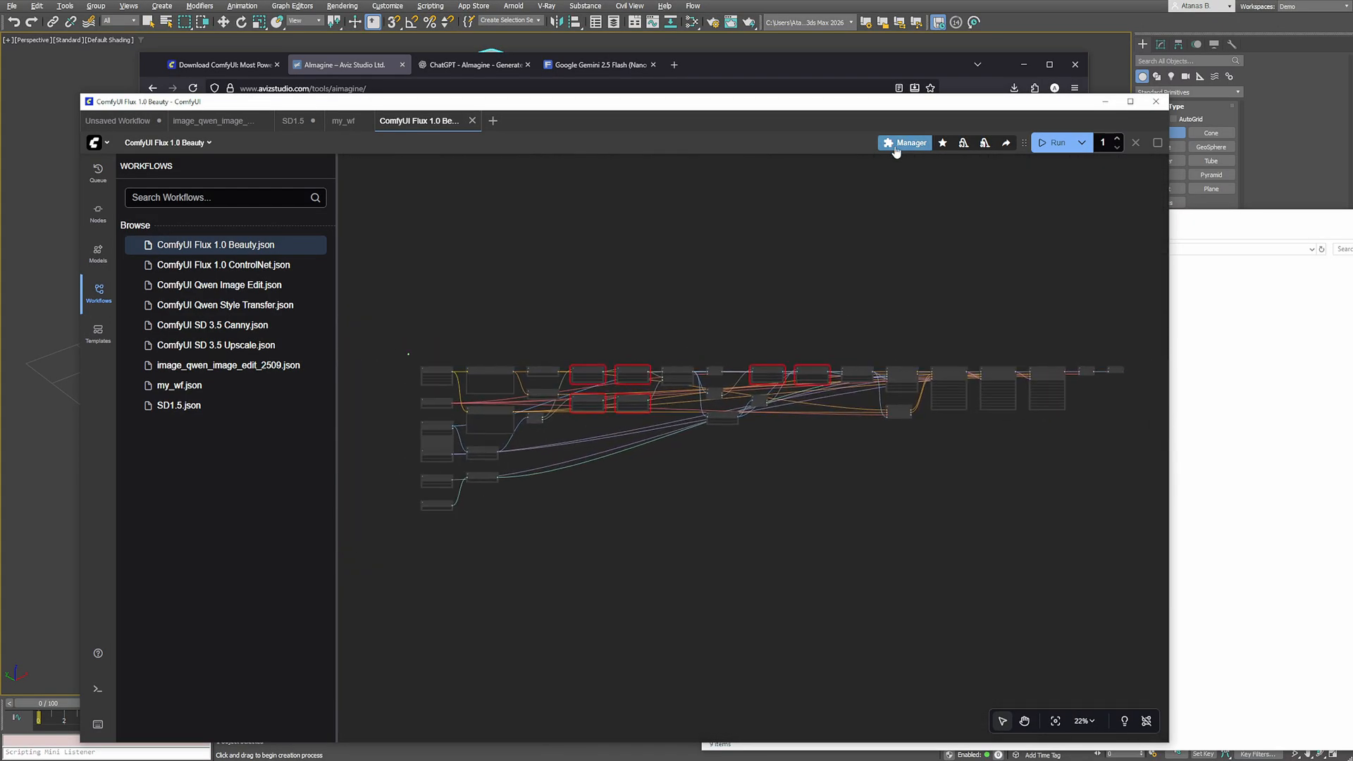
left_click(905, 142)
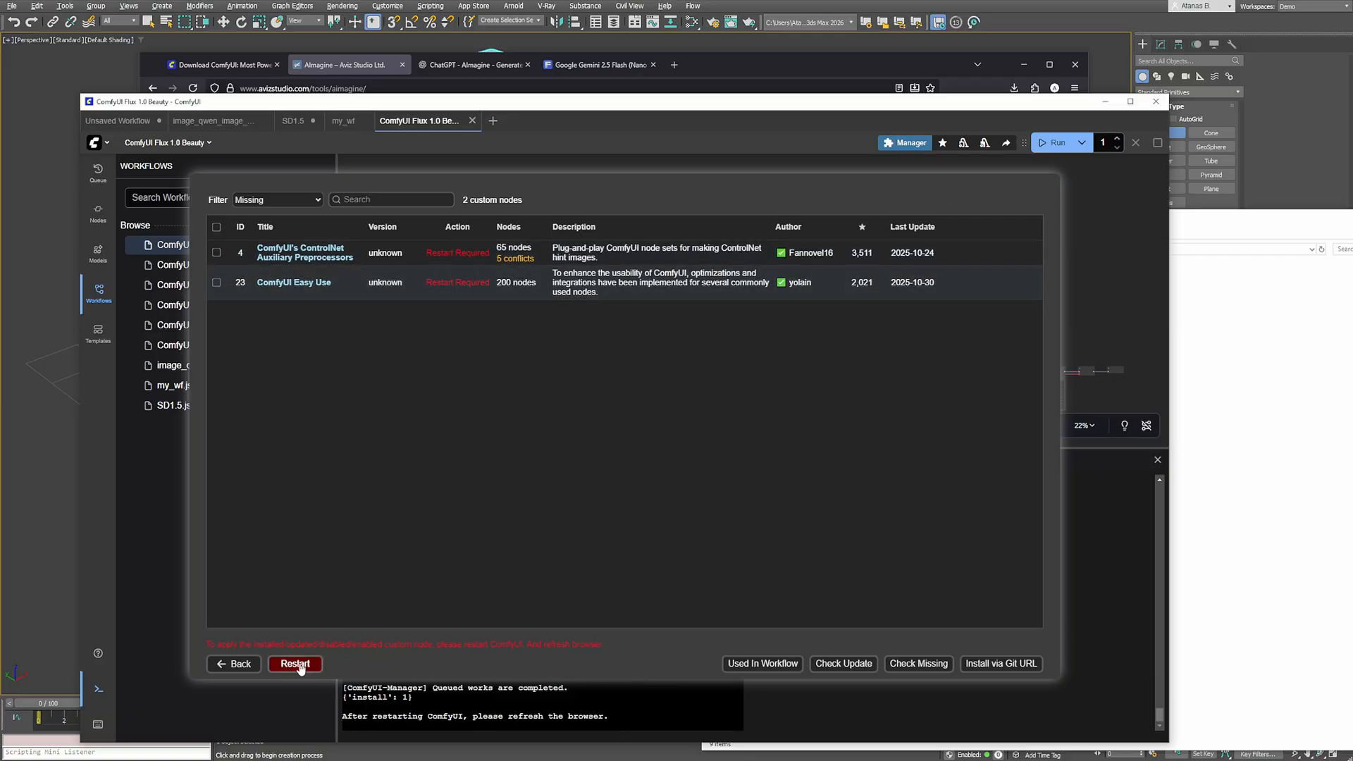
left_click(295, 664)
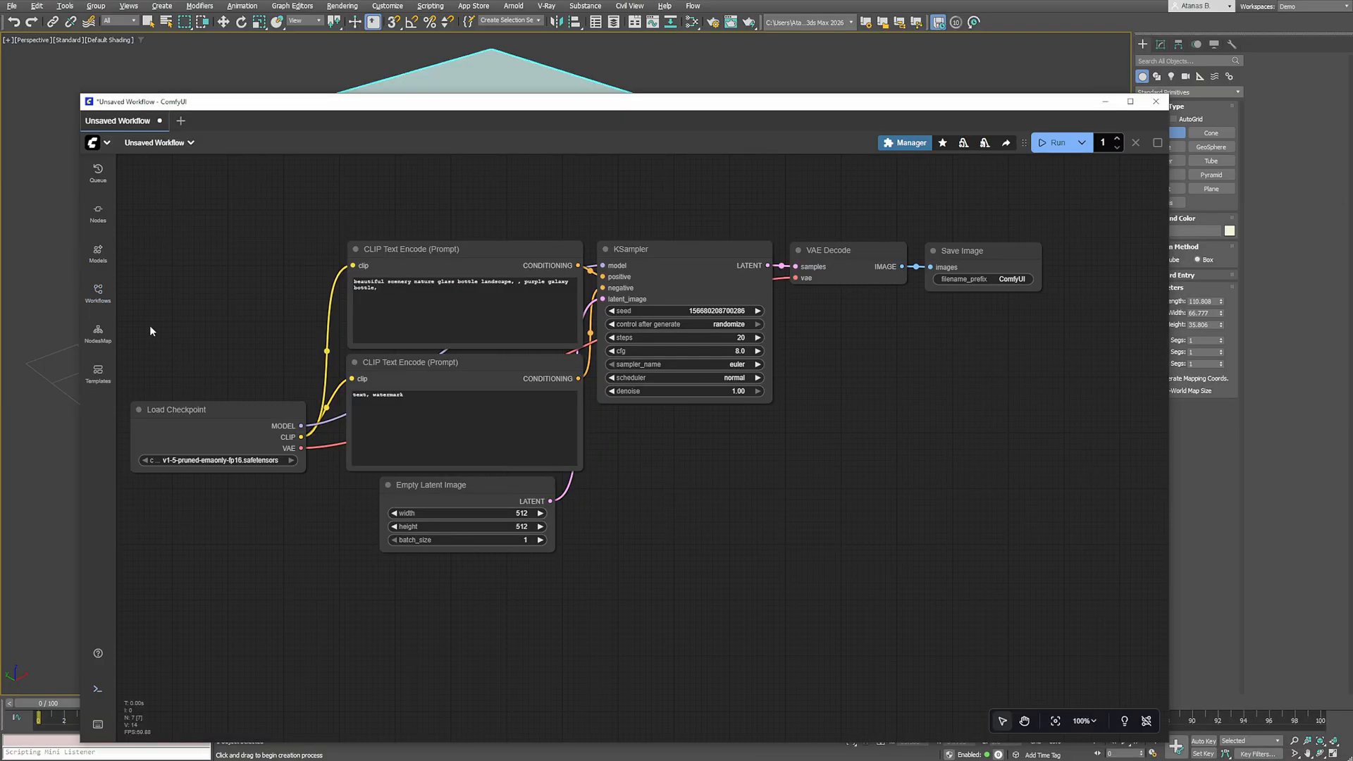
mouse_move(98, 292)
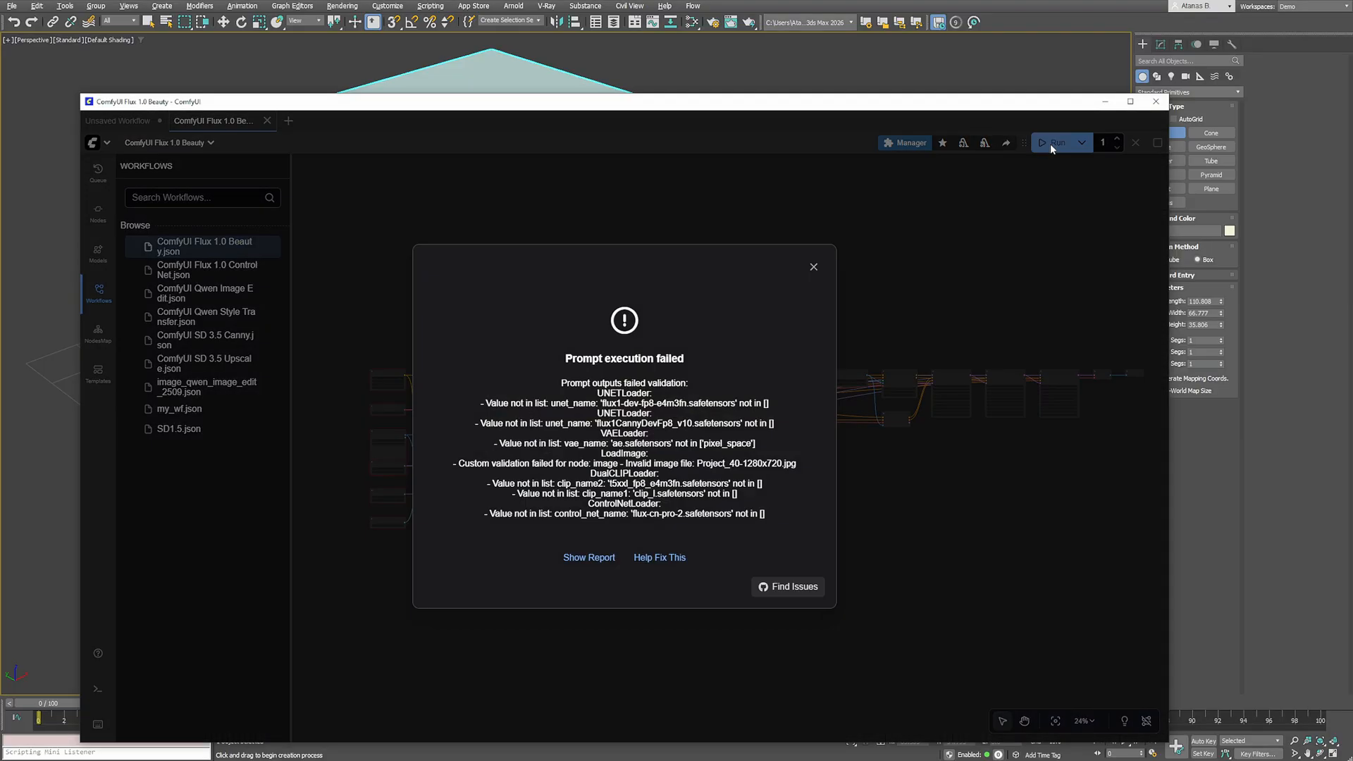
mouse_move(591, 476)
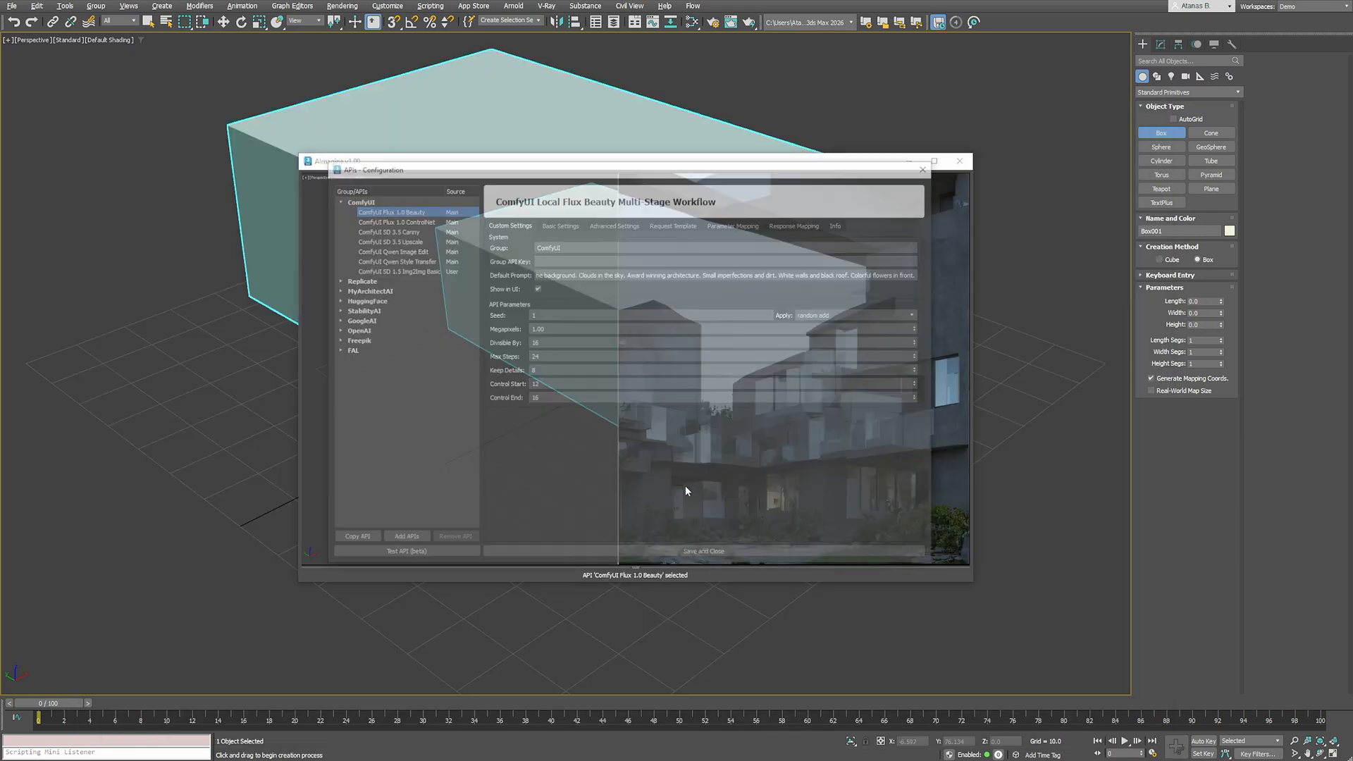
Return to the ChatGPT config chat showing the generated ComfyUI JSON parameters
left_click(559, 224)
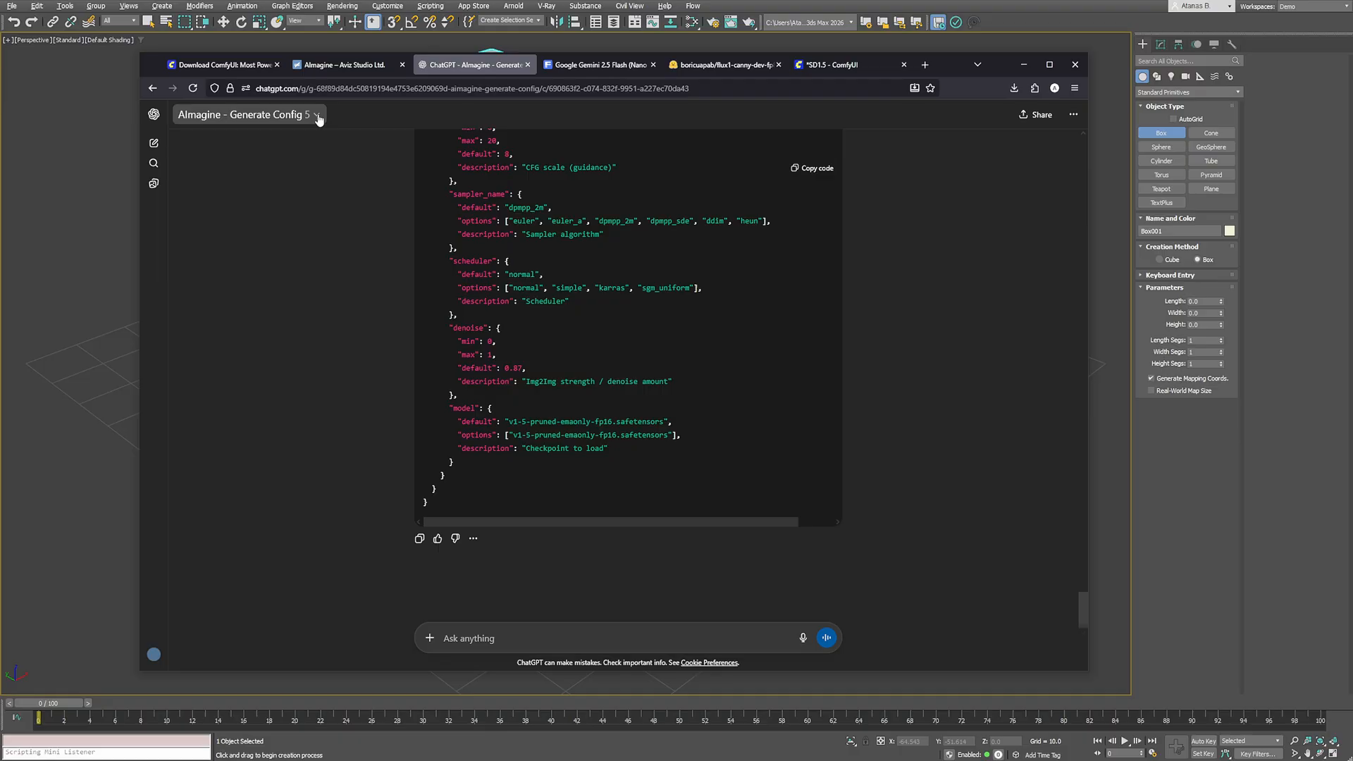
Open the Freepik Gemini 2.5 Flash (Nano Banana) image generation docs page
left_click(317, 114)
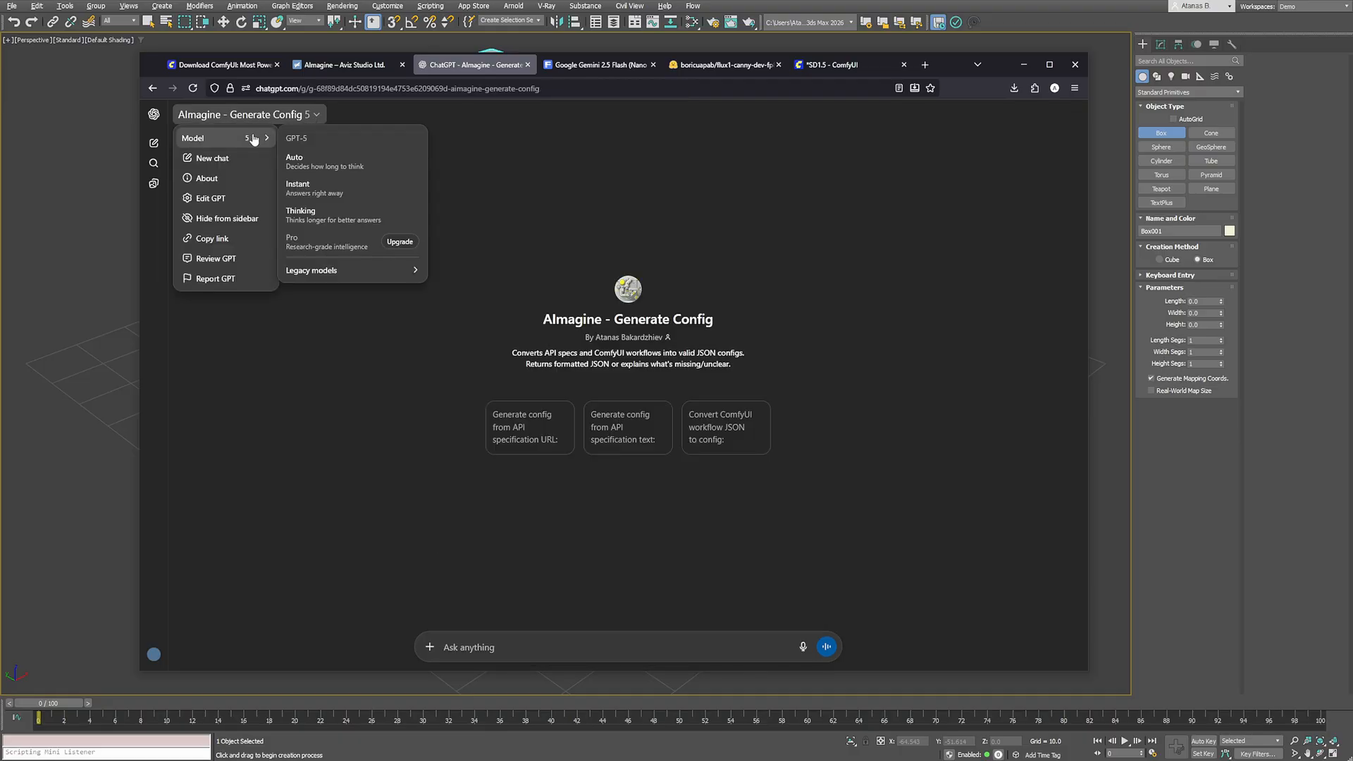
left_click(600, 64)
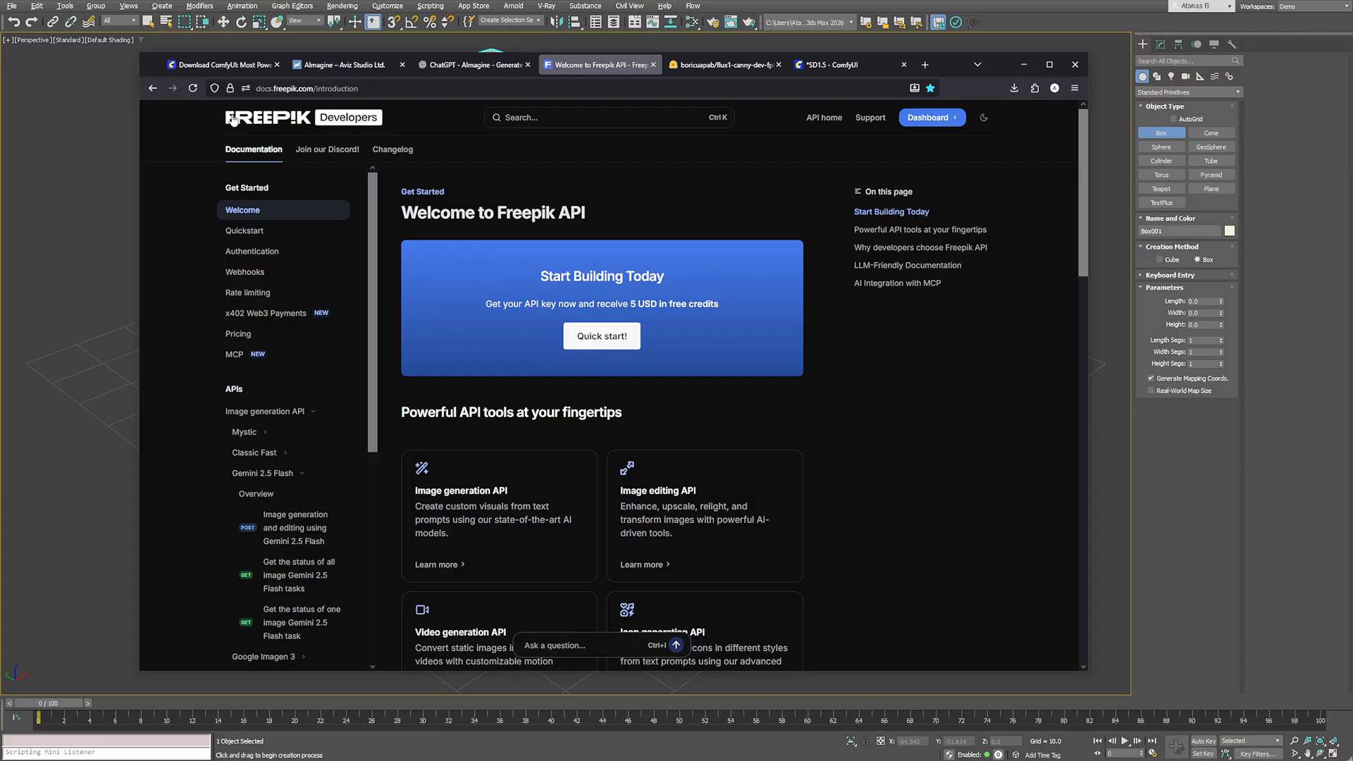
left_click(265, 411)
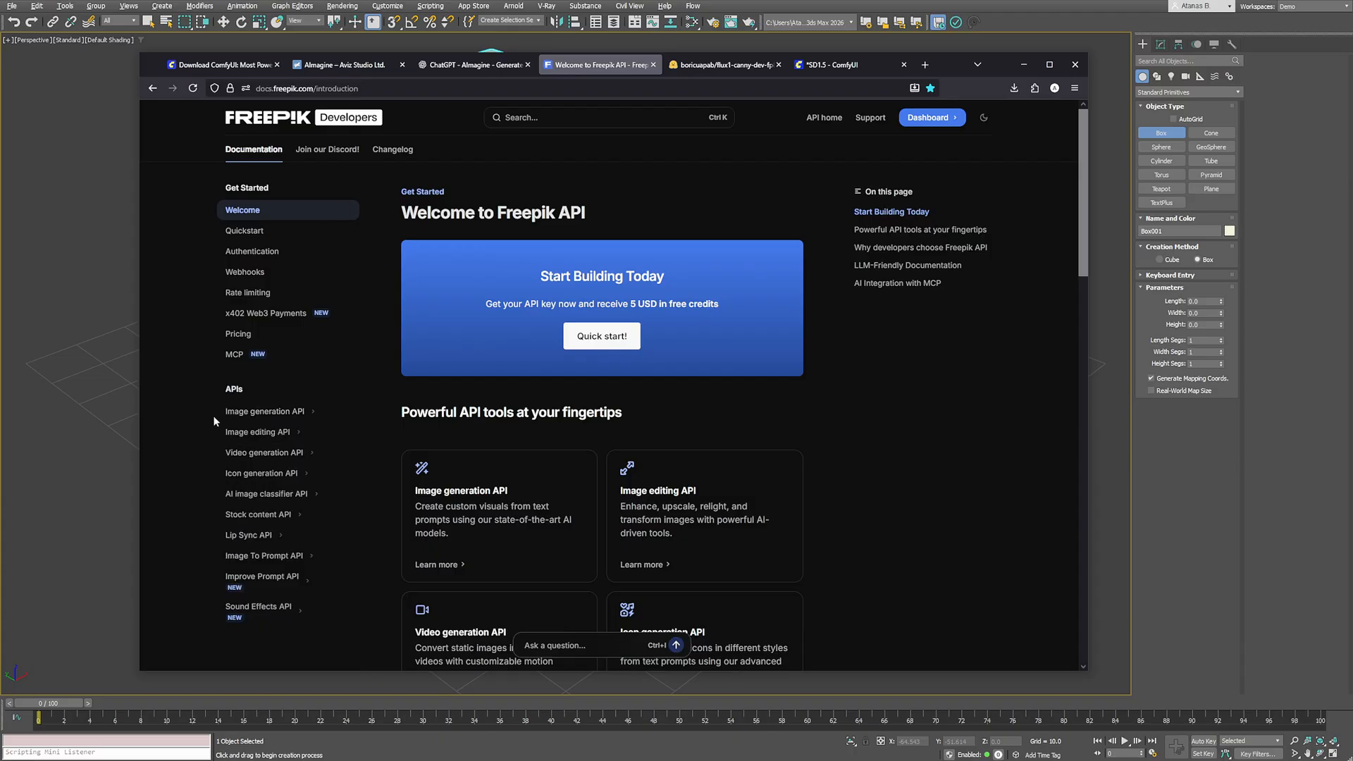
left_click(265, 411)
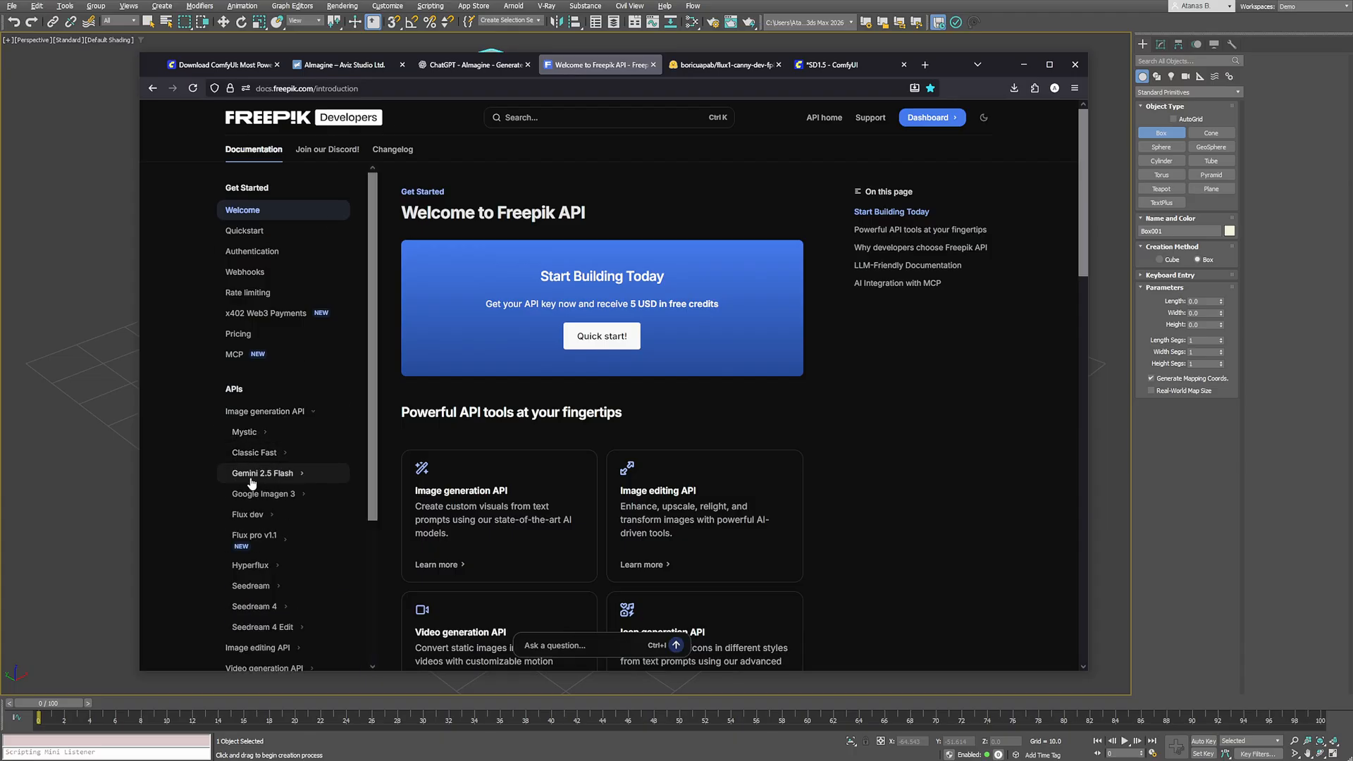
left_click(263, 473)
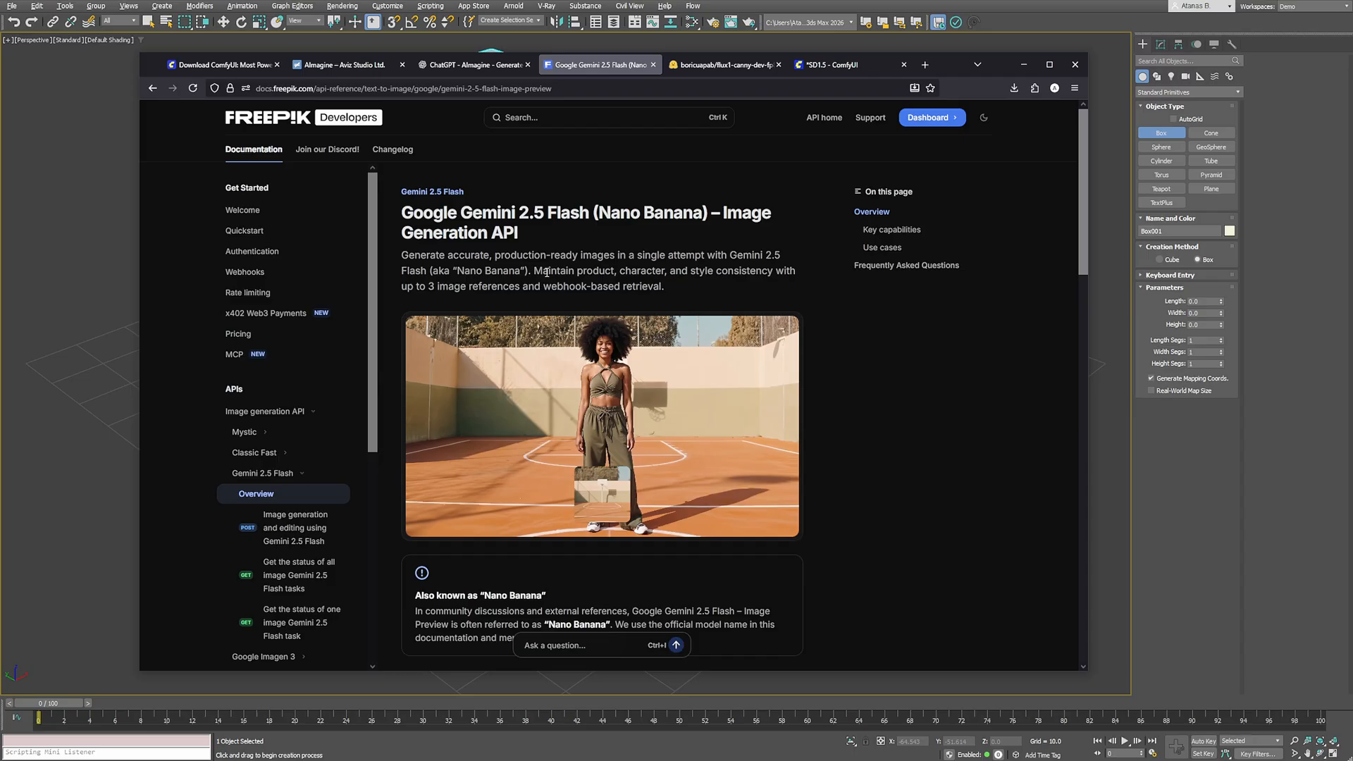
mouse_move(473, 64)
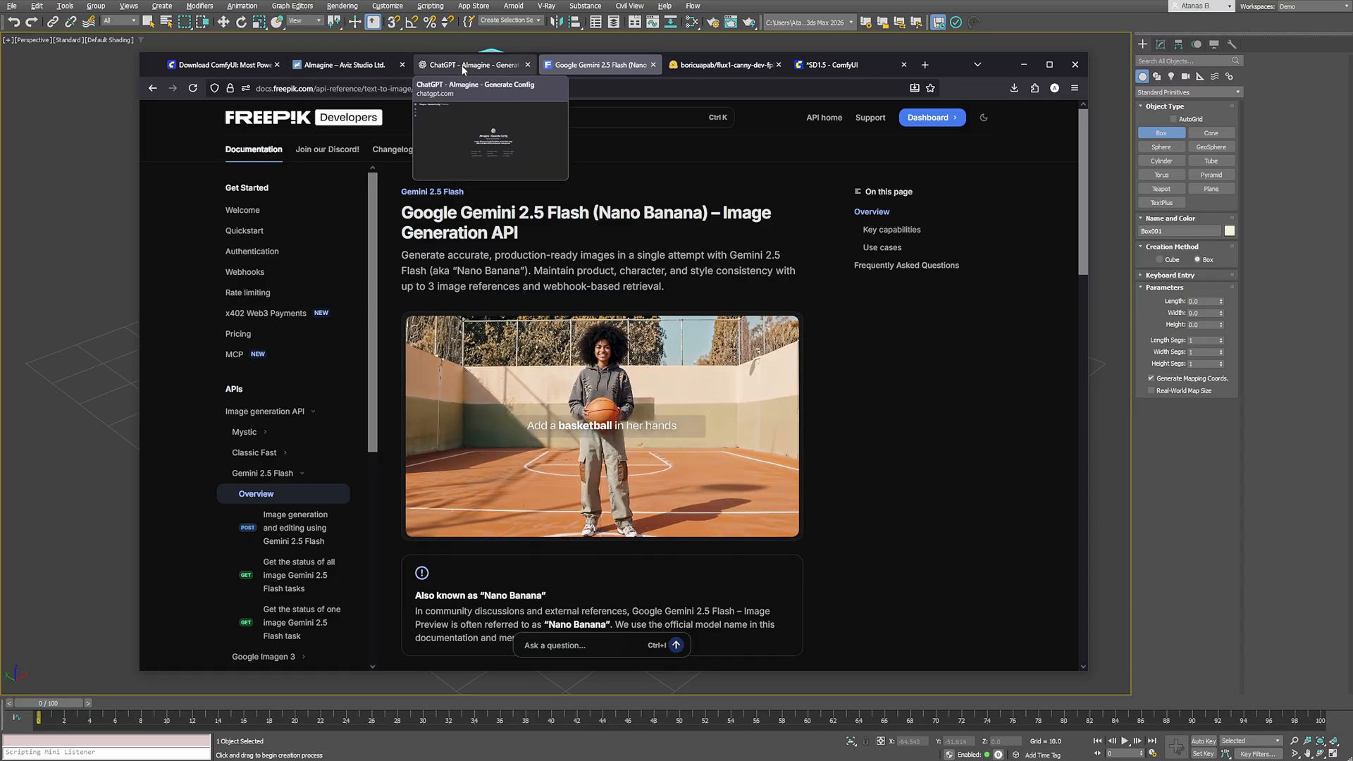
Generate the Gemini 2.5 Flash config from its API URL and save as fp_api_gemini_2.5.json
left_click(470, 64)
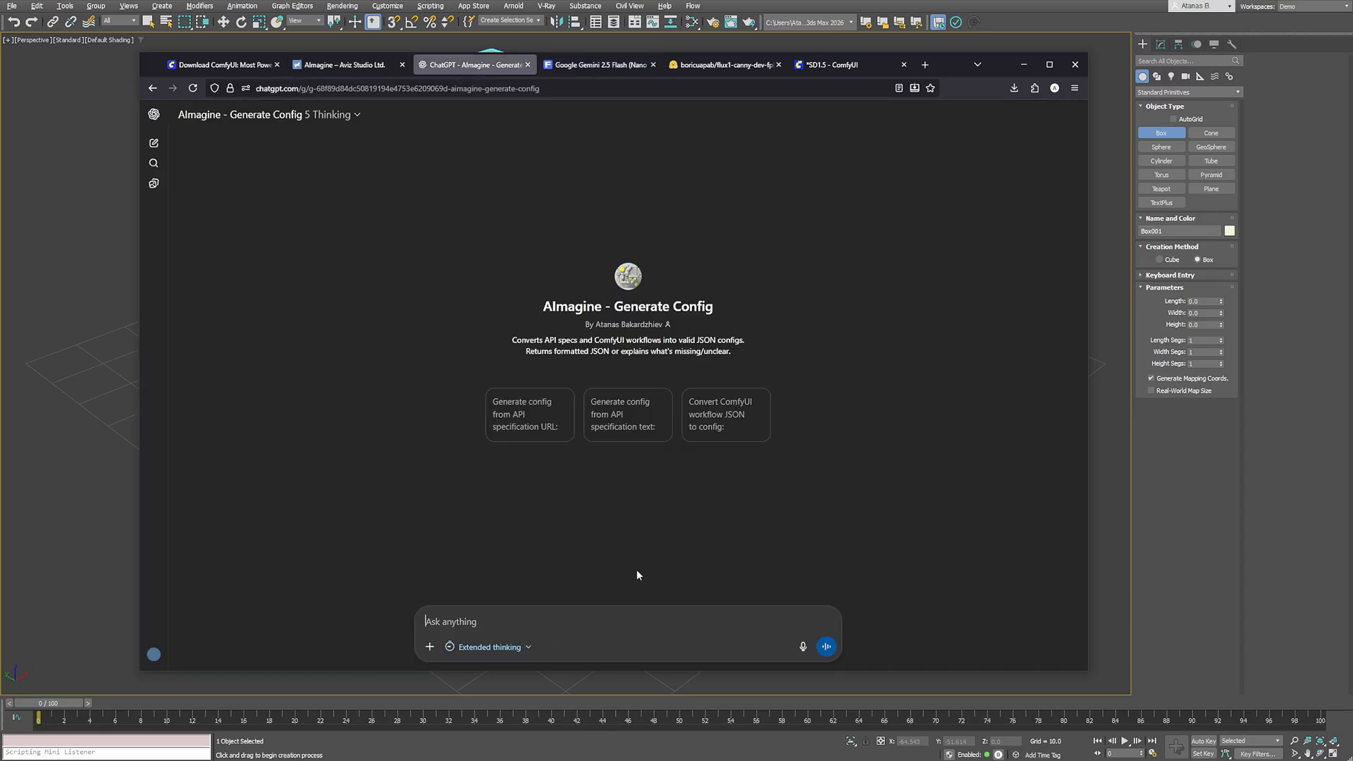
left_click(825, 646)
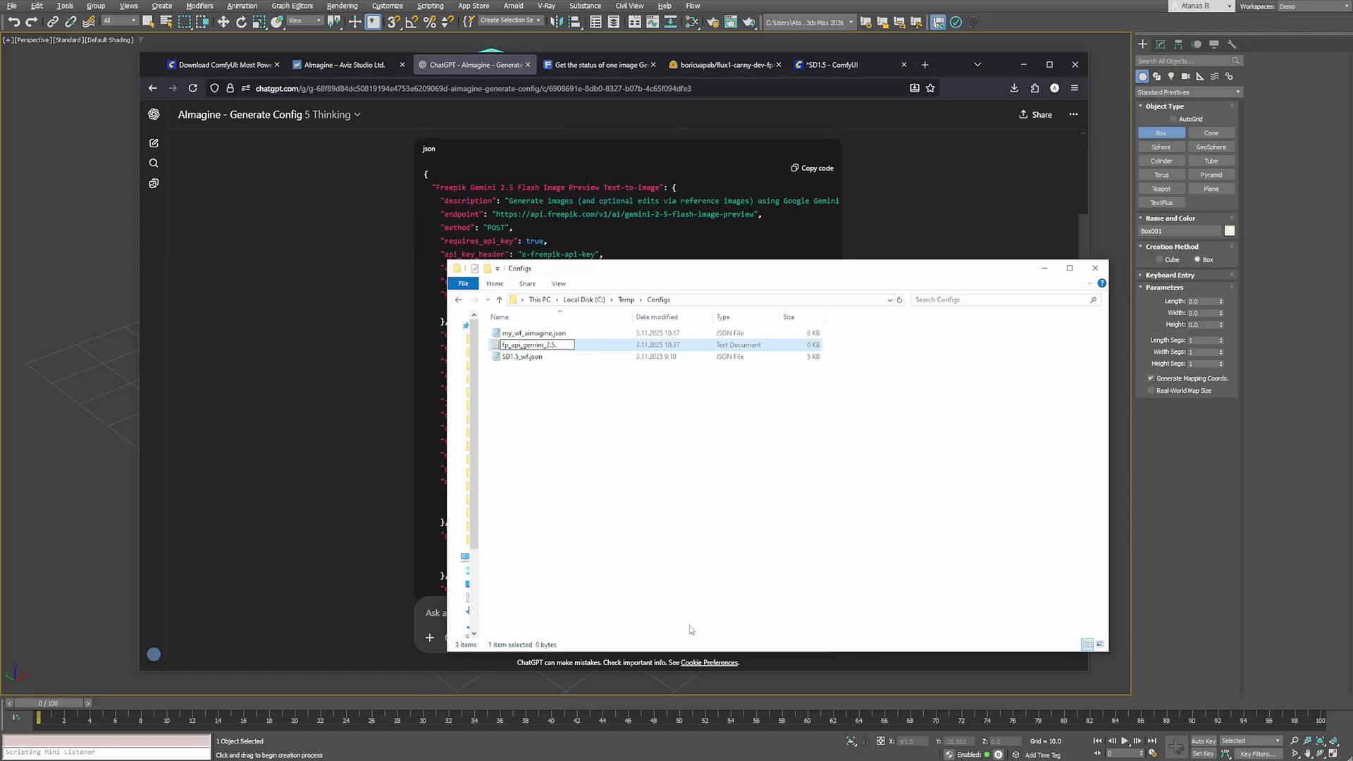
double_click(533, 345)
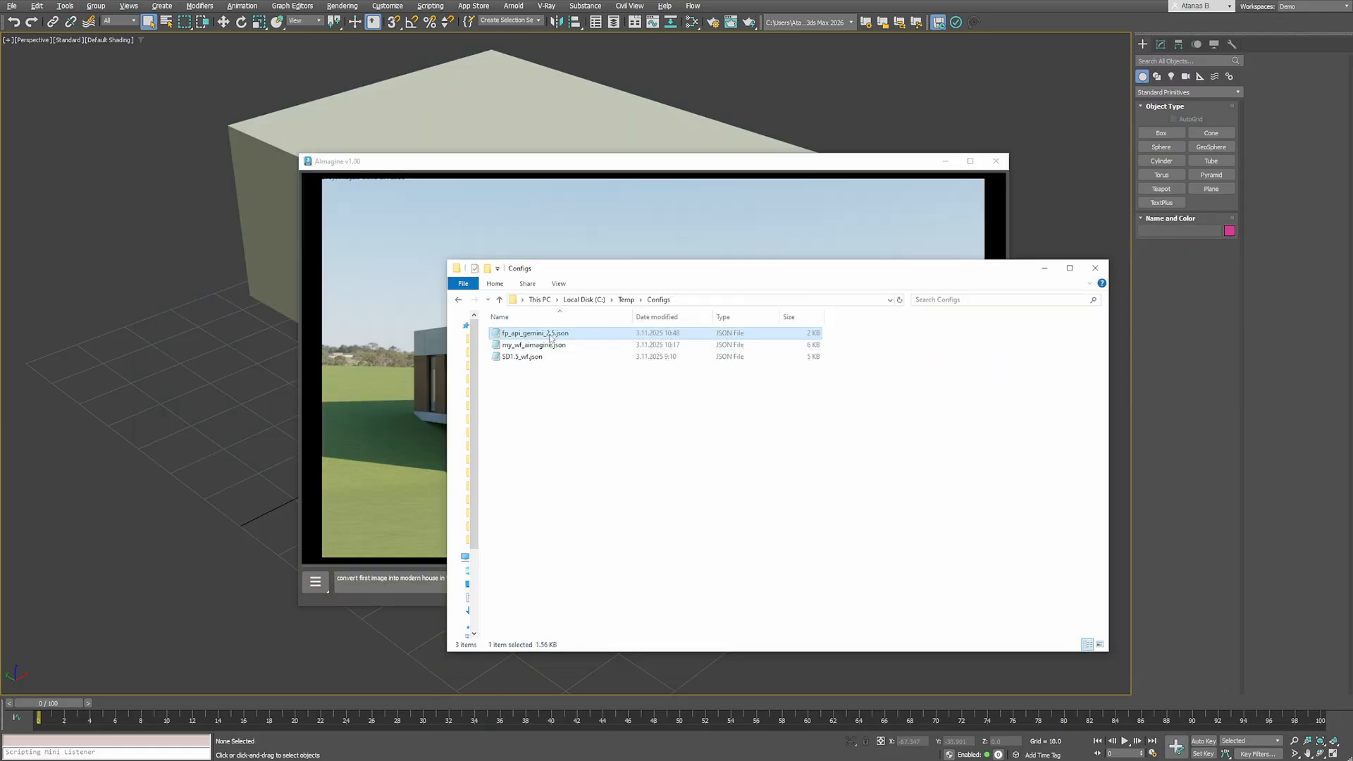
Edit the Gemini config for one reference image and save as fp_api_gemini_2.5_st.json
double_click(536, 333)
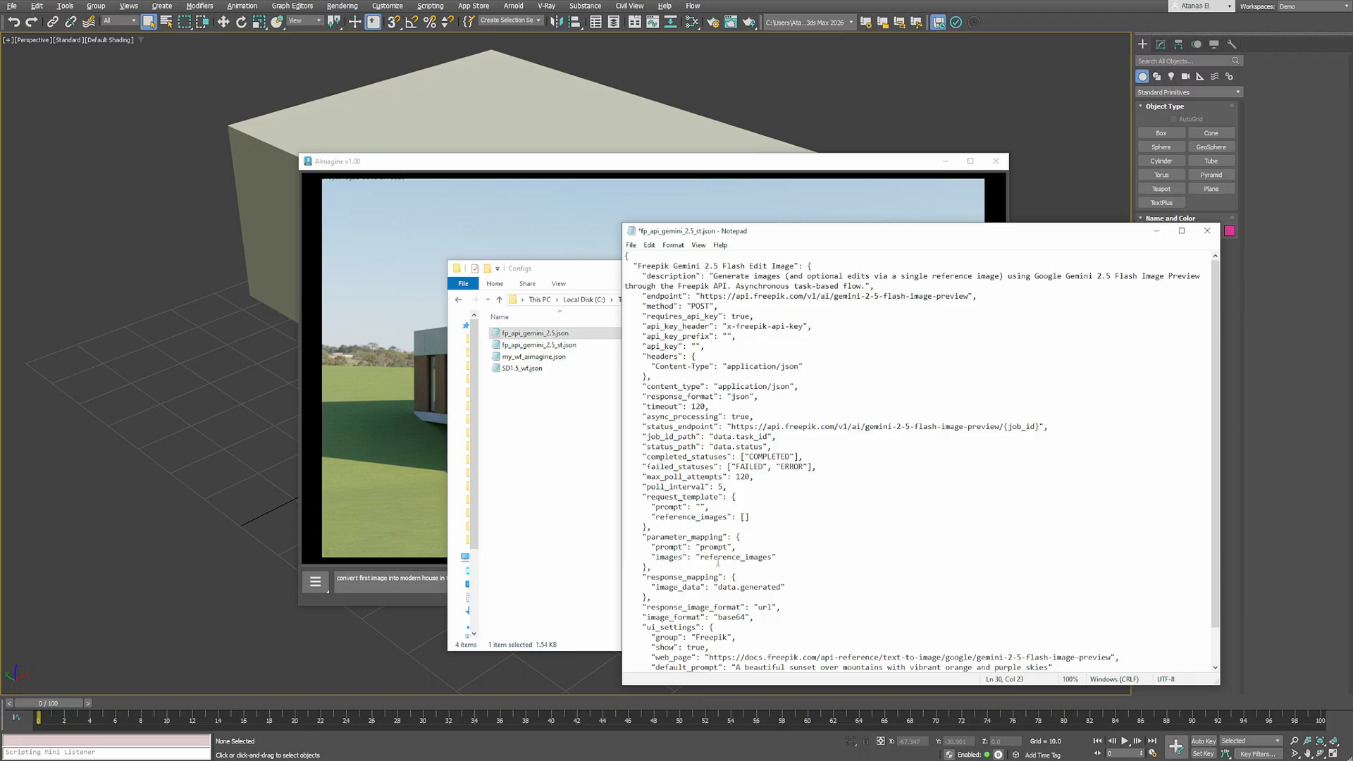
double_click(771, 265)
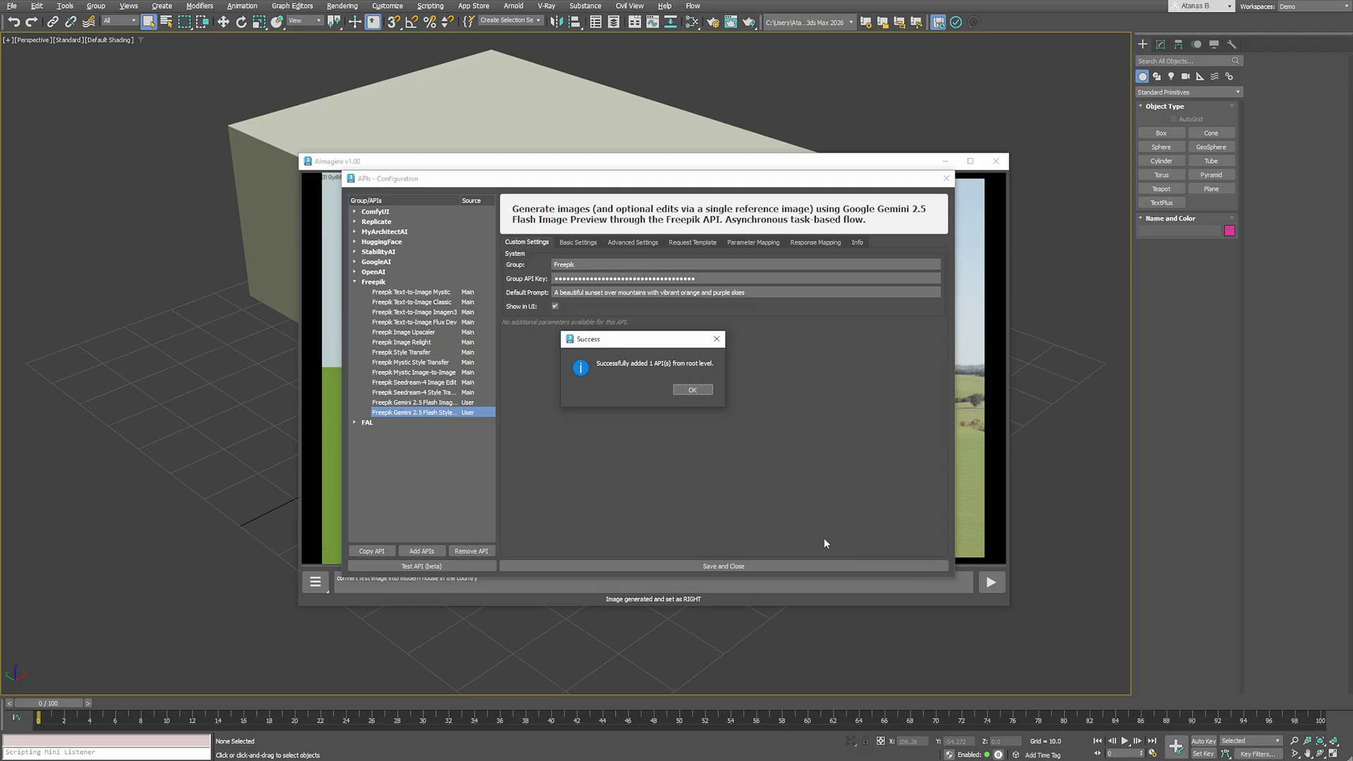
Dismiss the API-added message and load the style reference image as RIGHT
left_click(691, 389)
type(" in the style of the second image")
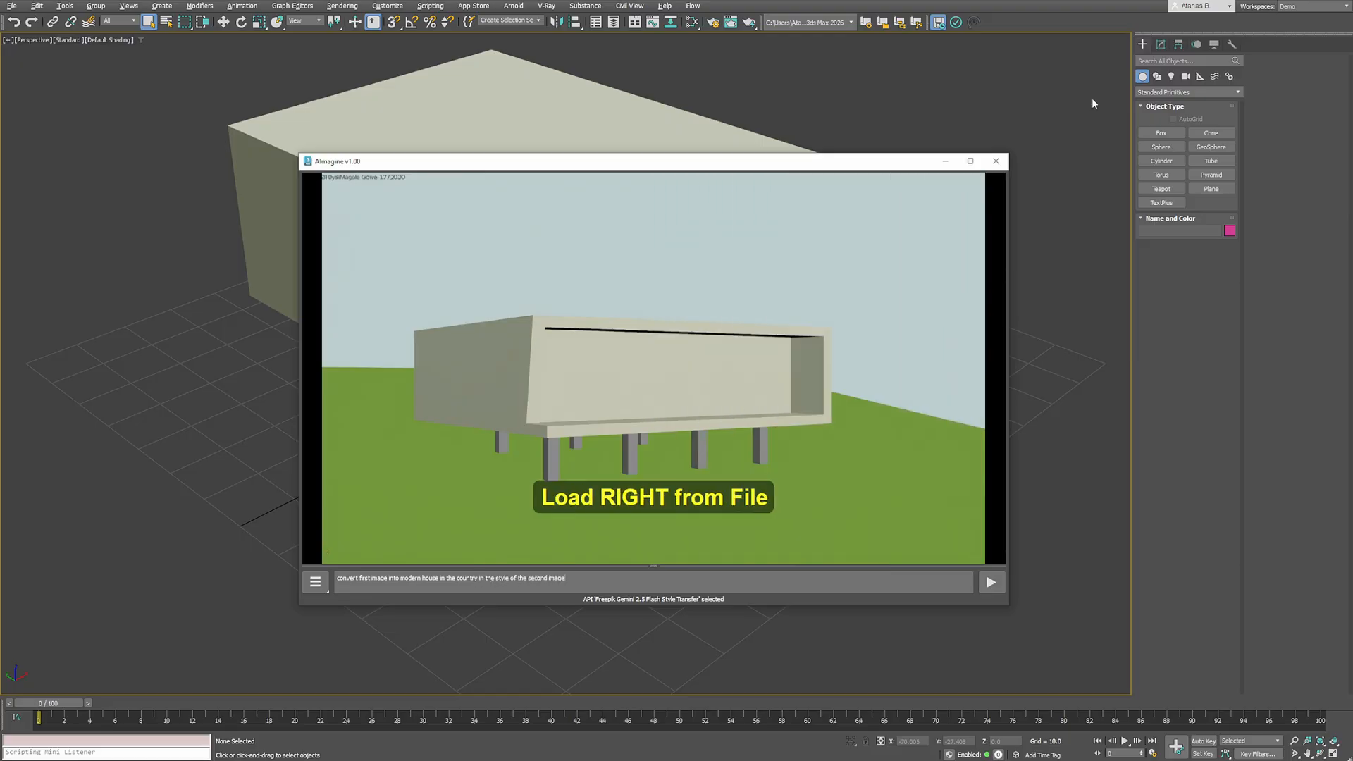
left_click(991, 581)
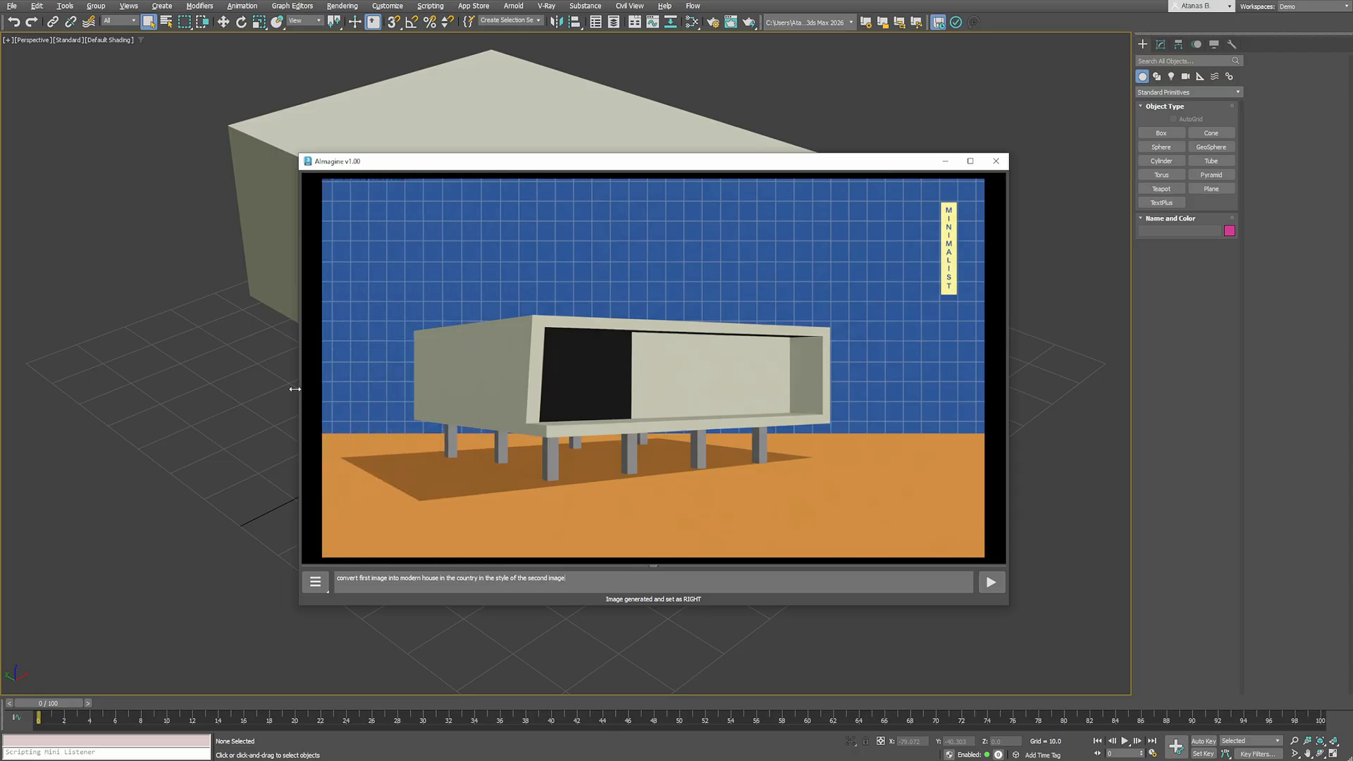
mouse_move(851, 462)
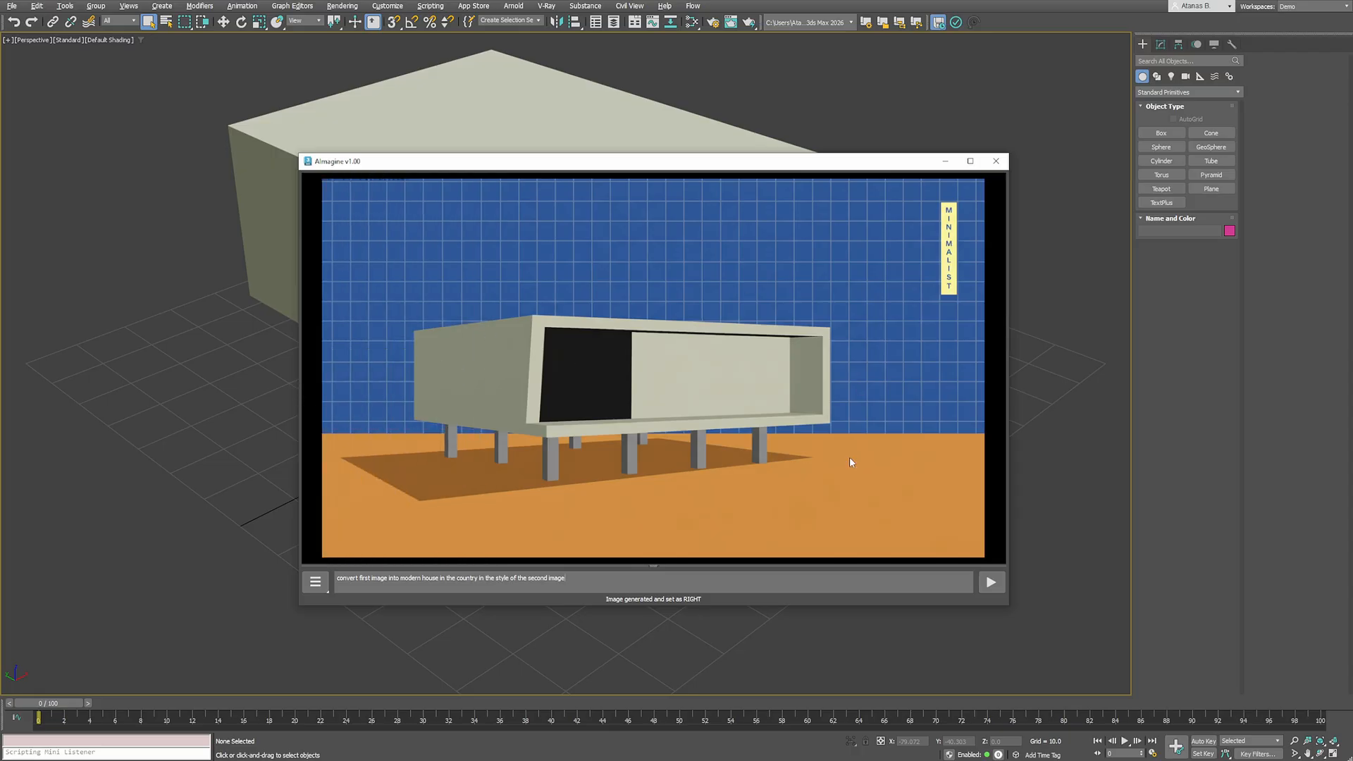